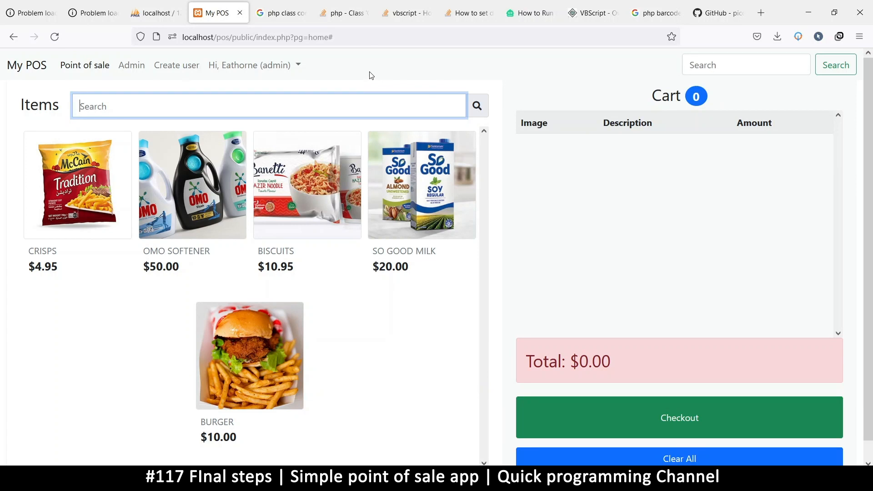
pyautogui.moveTo(279, 244)
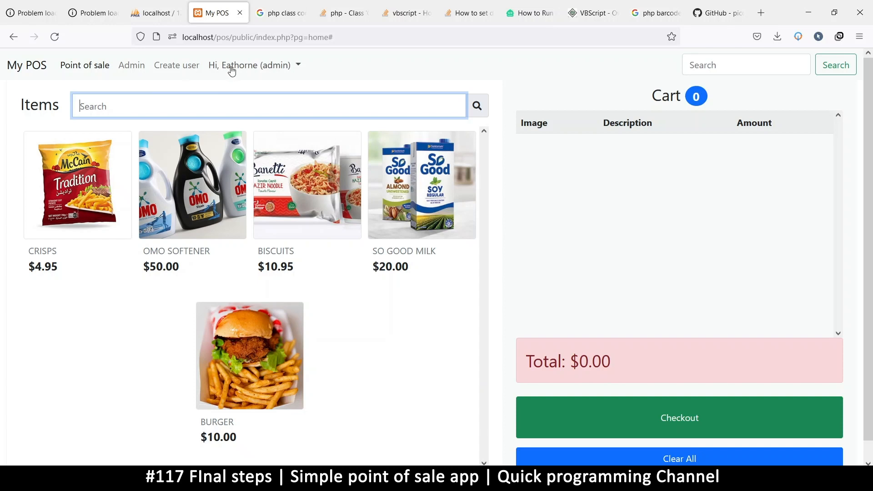
pyautogui.moveTo(406, 380)
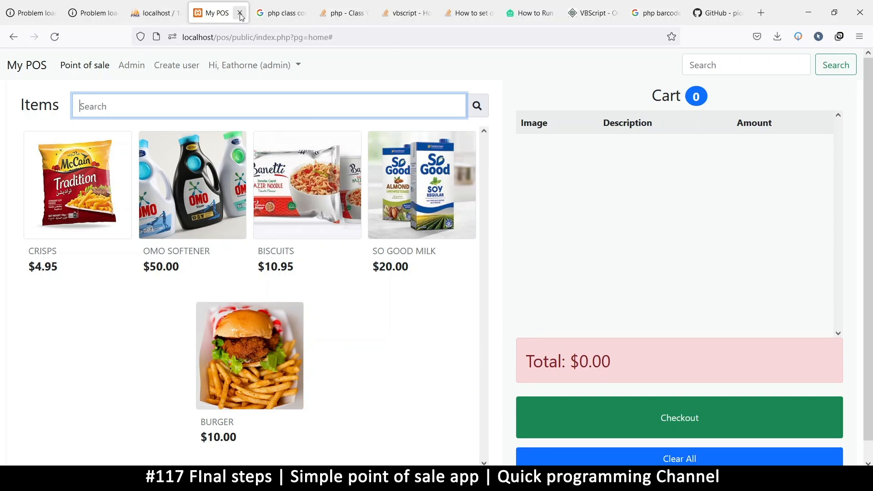
# Close the My POS point-of-sale tab in Firefox.
pyautogui.click(240, 13)
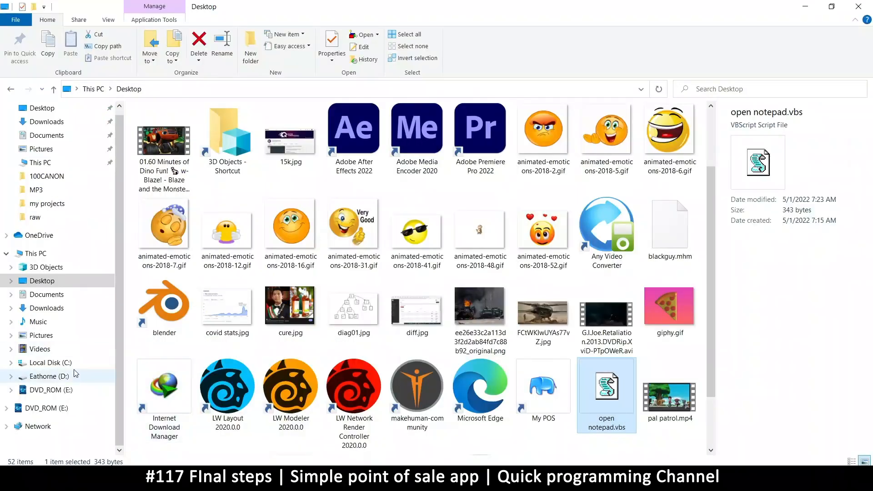
# Browse to D:\php\phpdesktop-chrome-57.0-rc-php-7.1.3\My POS\www and select the public folder.
pyautogui.click(49, 376)
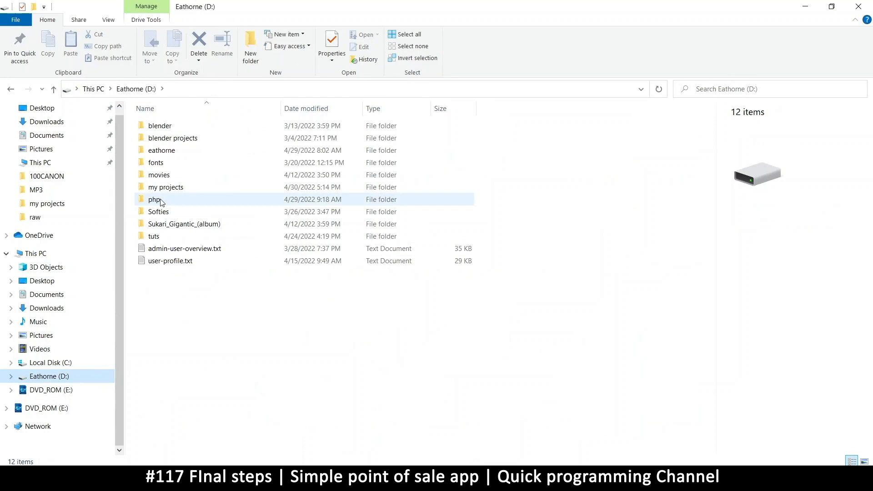
pyautogui.doubleClick(156, 199)
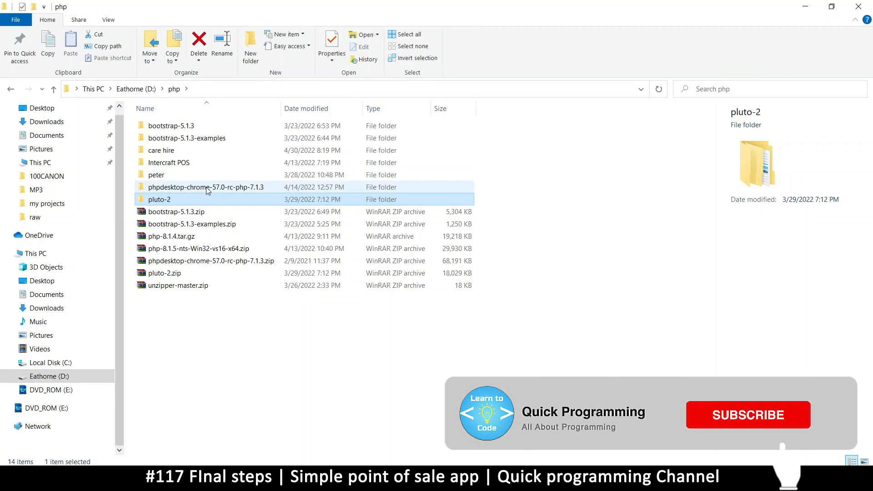
pyautogui.doubleClick(205, 187)
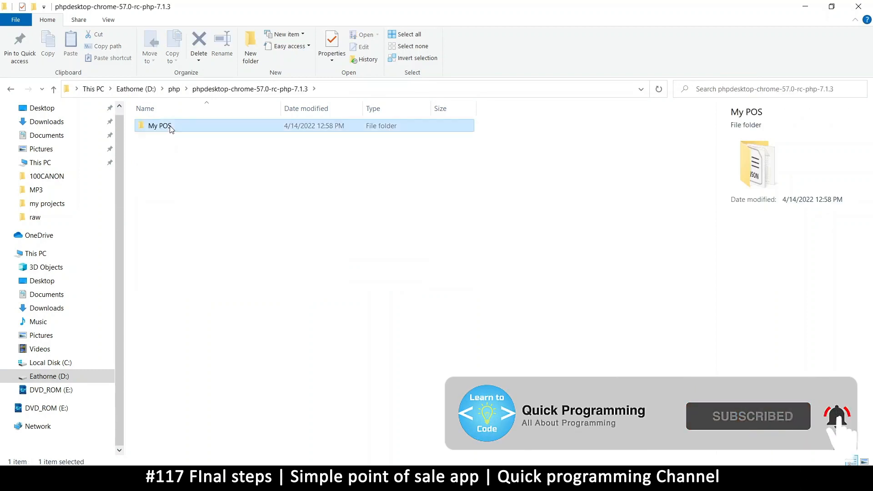
pyautogui.doubleClick(160, 126)
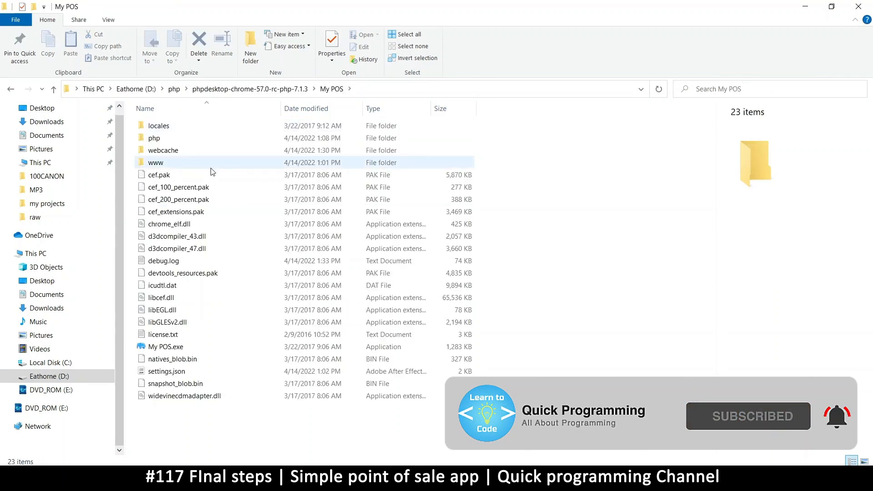
pyautogui.doubleClick(156, 161)
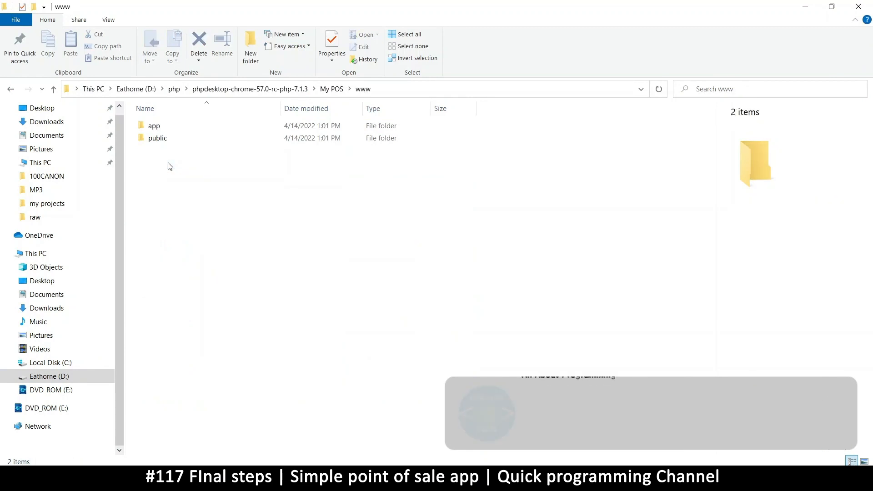
pyautogui.click(158, 137)
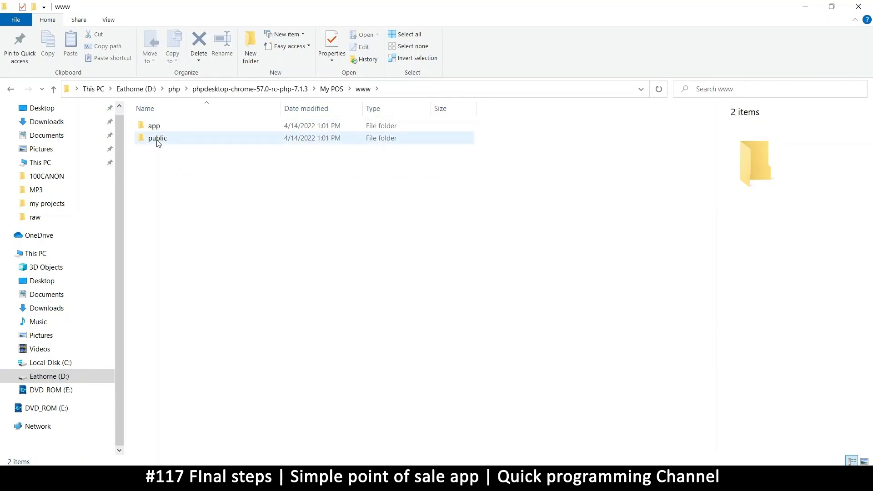
pyautogui.moveTo(154, 125)
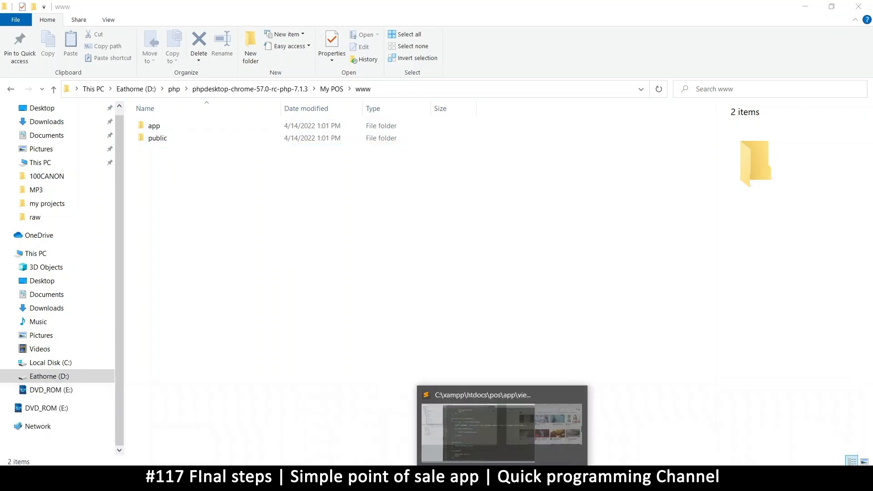
# Open the pos project folder from Sublime's index.php and copy the app and public folders.
pyautogui.click(501, 426)
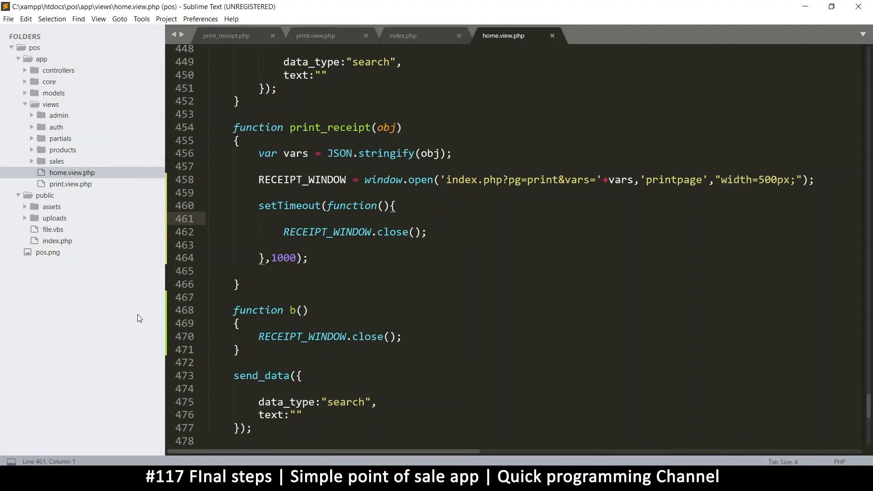
pyautogui.rightClick(58, 240)
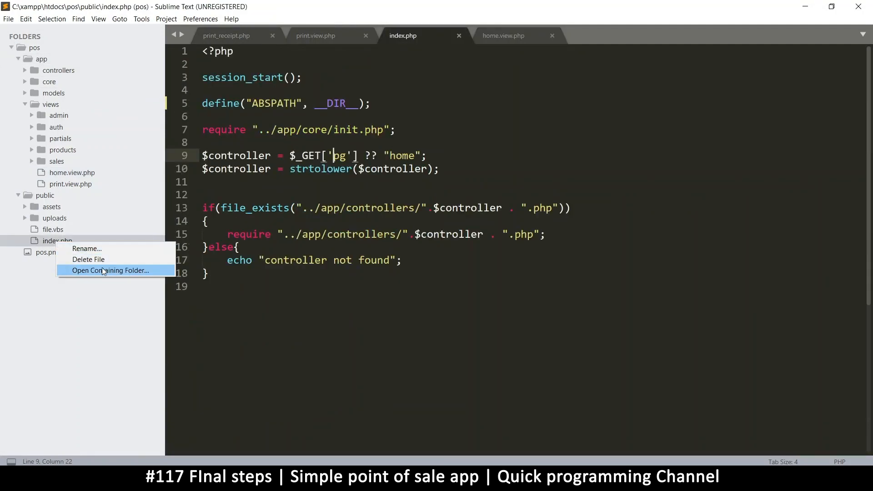
pyautogui.click(110, 270)
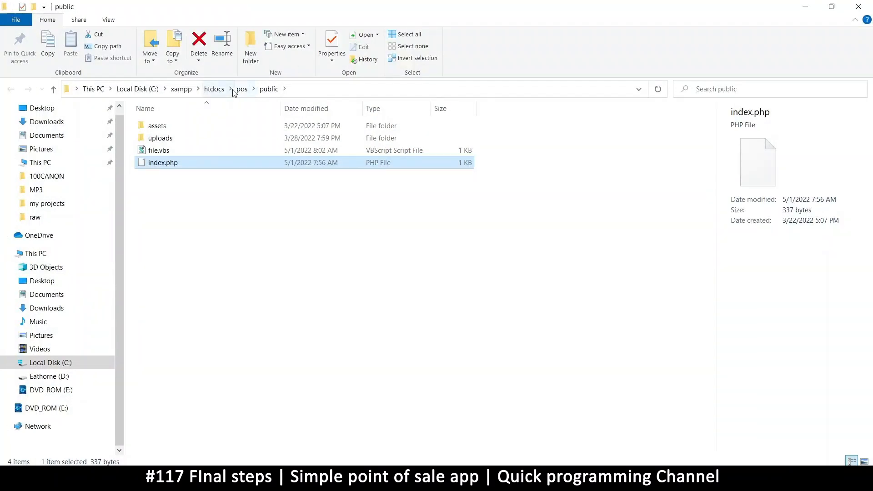
pyautogui.click(241, 89)
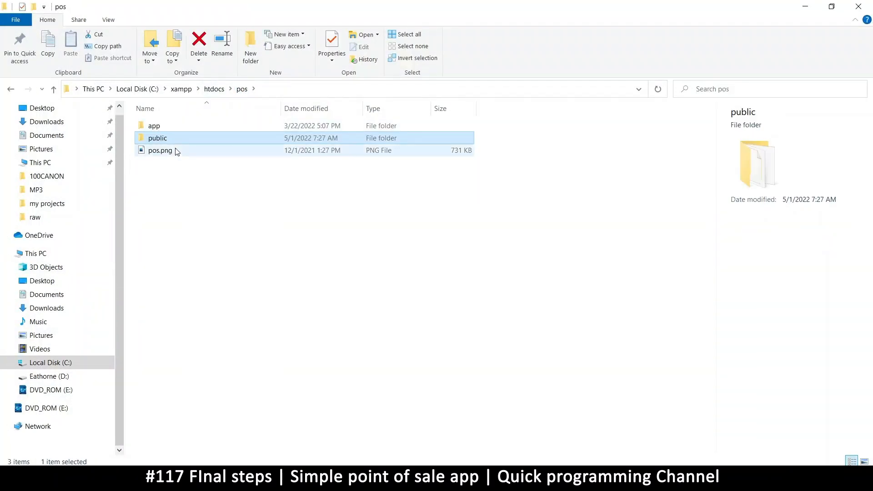
pyautogui.click(154, 125)
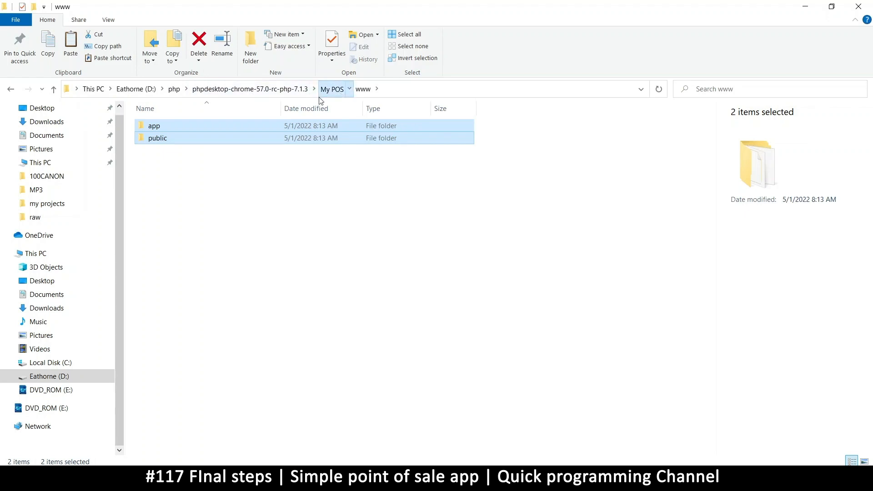
# Paste them into My POS\www, verify its contents, and select My POS.exe.
pyautogui.click(332, 89)
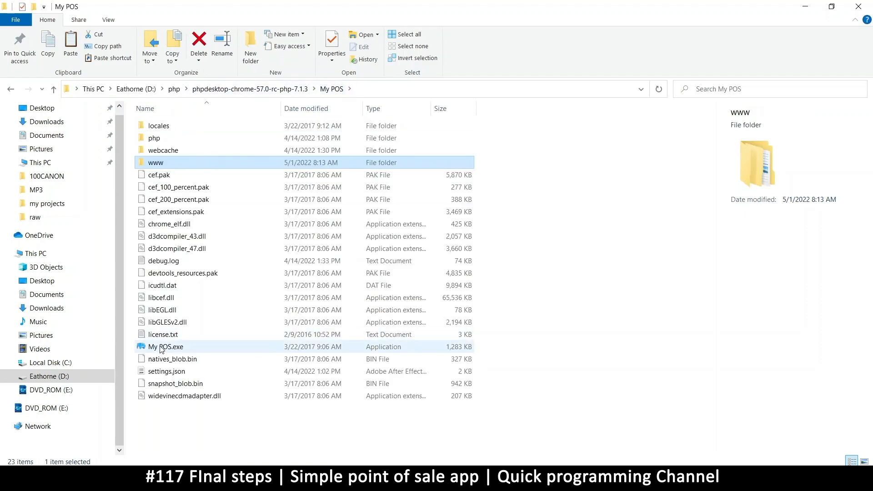
pyautogui.click(166, 346)
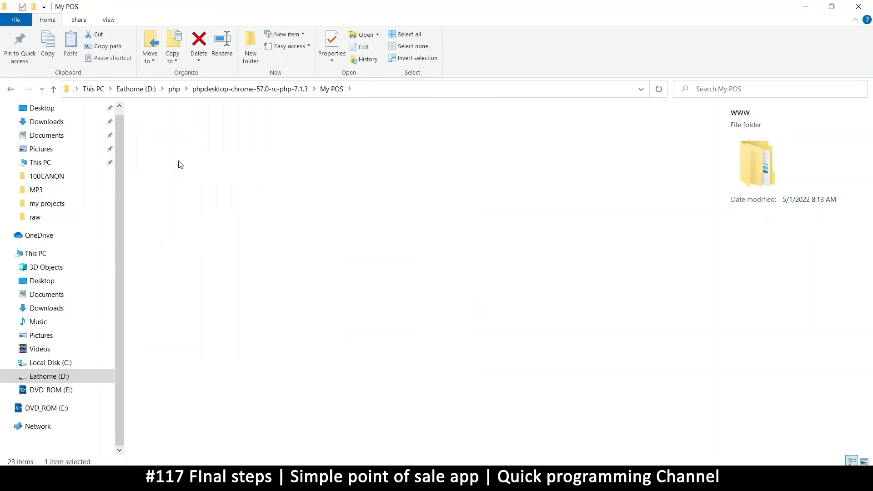
pyautogui.doubleClick(755, 163)
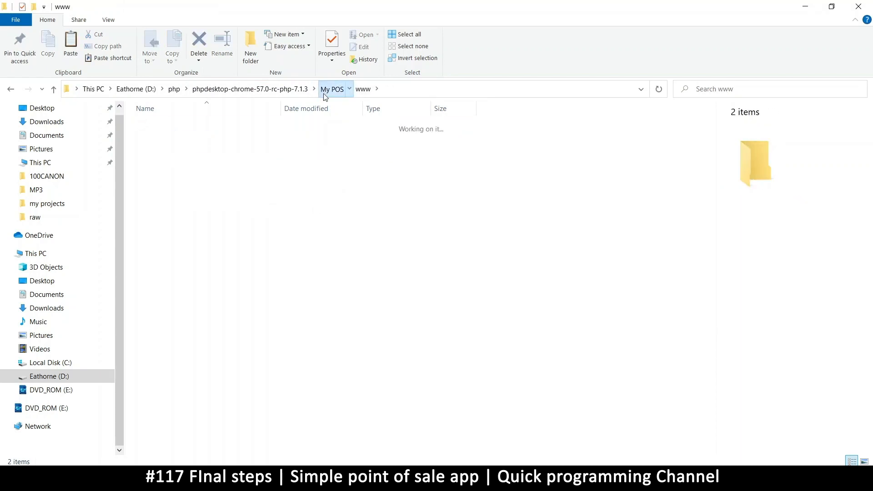
pyautogui.click(331, 89)
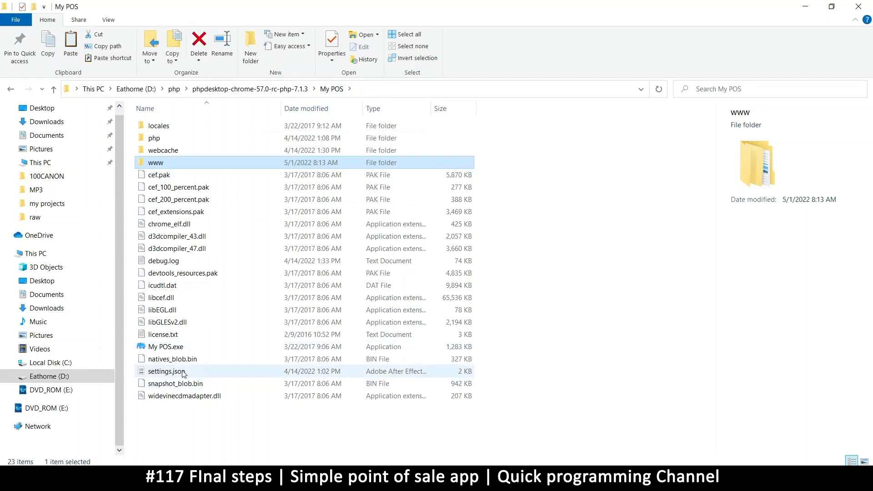
pyautogui.moveTo(176, 349)
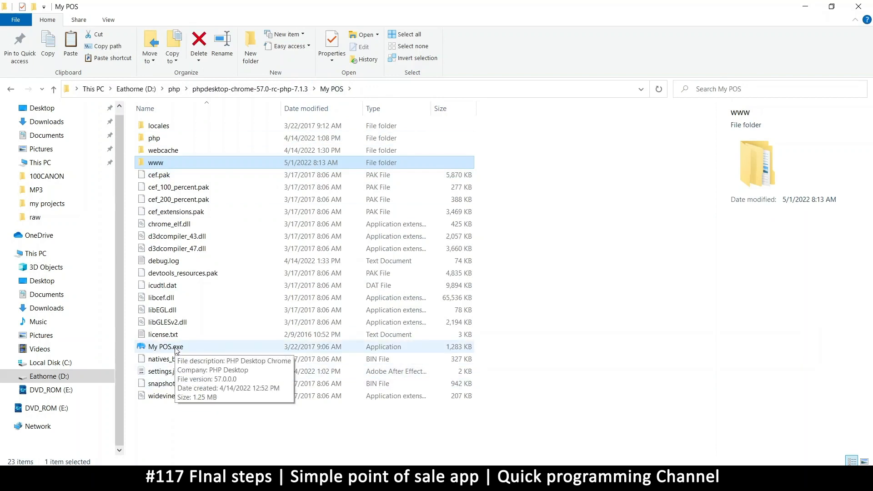
pyautogui.click(165, 347)
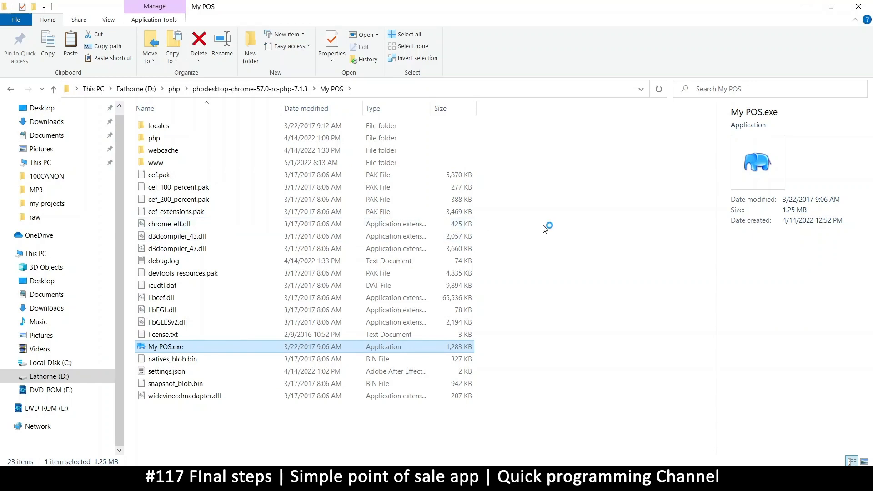
# Launch My POS.exe, confirm the Access Denied login page, and close the window.
pyautogui.doubleClick(166, 346)
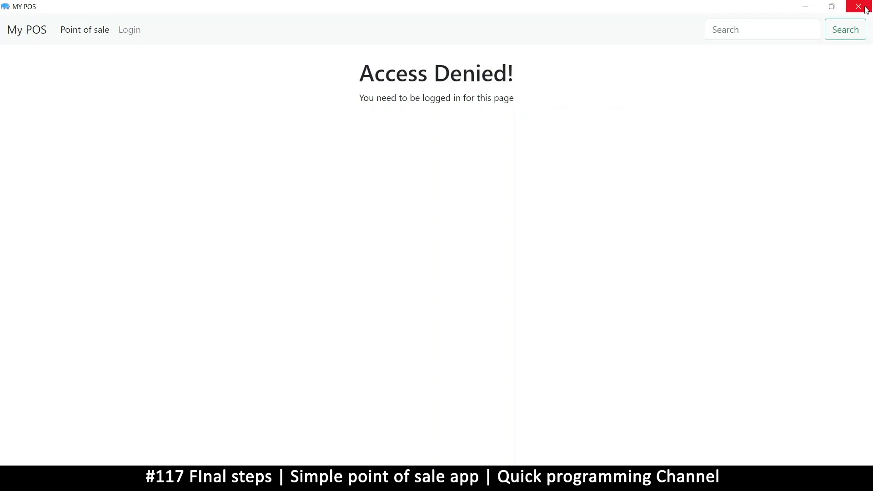
pyautogui.moveTo(858, 6)
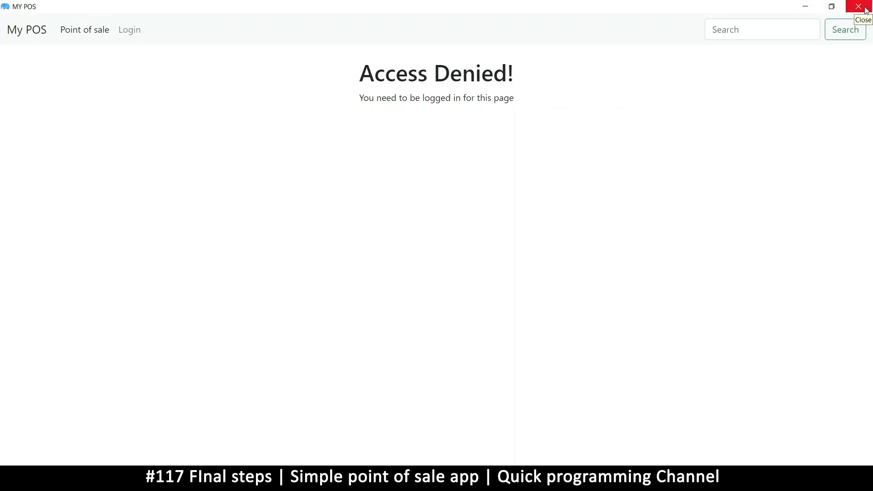
pyautogui.click(858, 6)
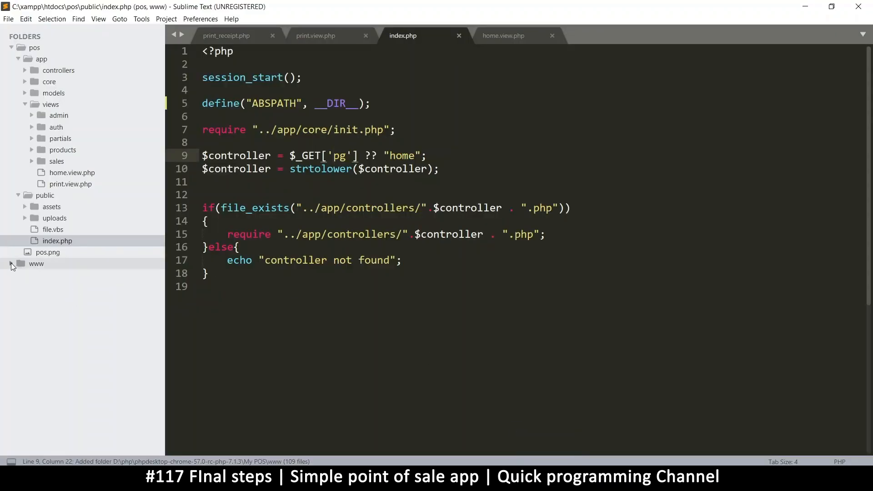
# Replace the setMessage and denied lines in home.php with redirect('login'); and save.
pyautogui.click(10, 263)
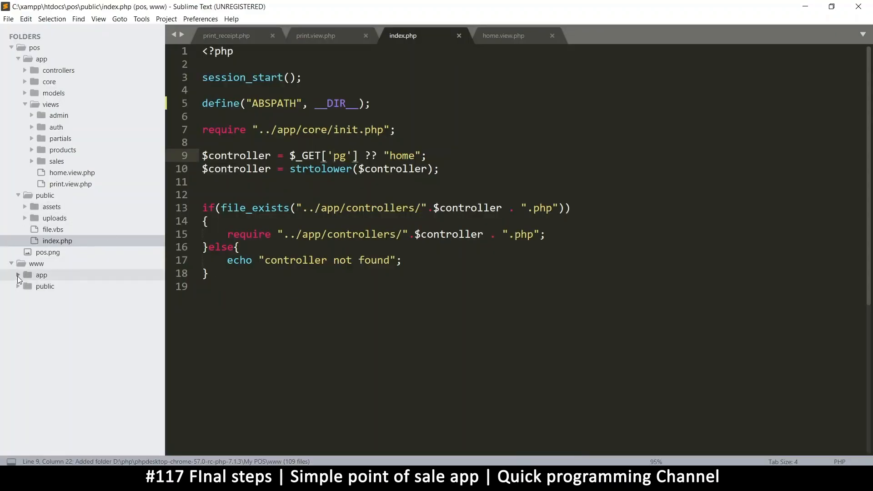
pyautogui.click(18, 277)
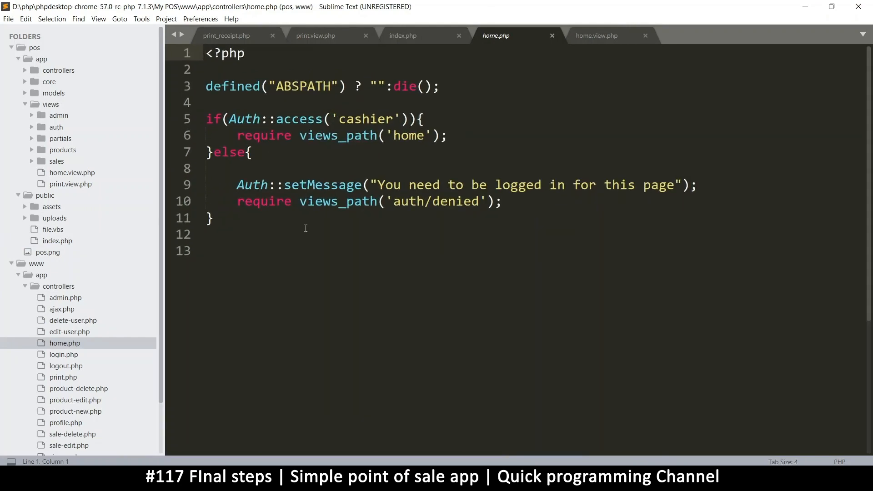
pyautogui.moveTo(236, 185); pyautogui.dragTo(501, 200)
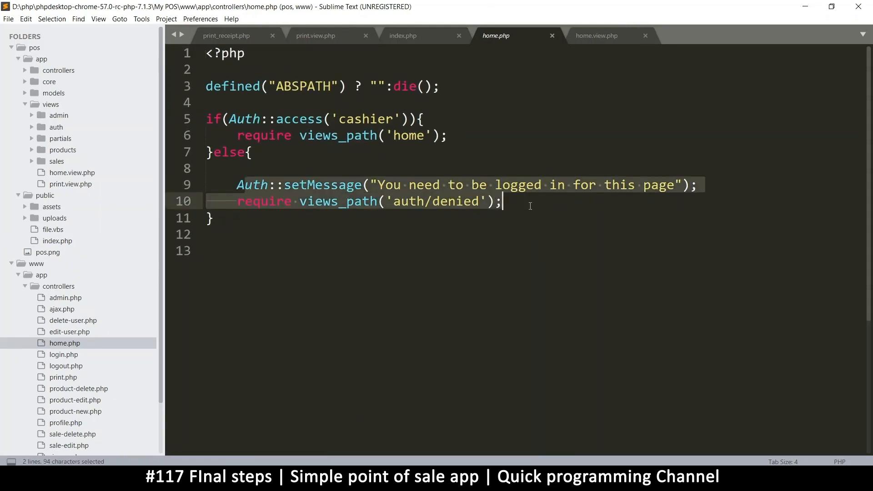
pyautogui.click(300, 185)
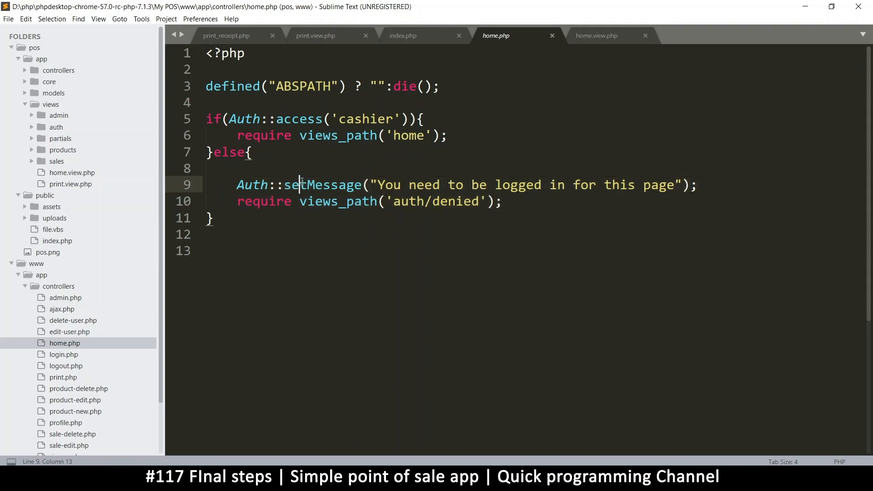
pyautogui.scroll(-3)
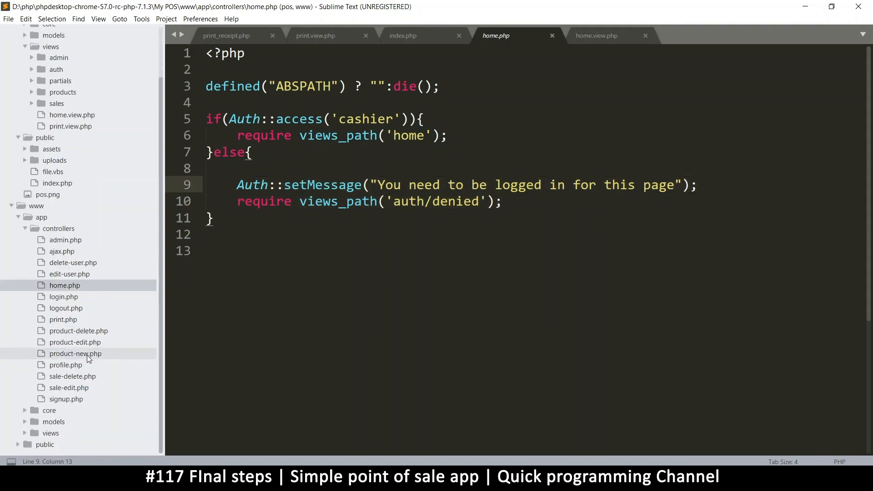
pyautogui.moveTo(84, 320)
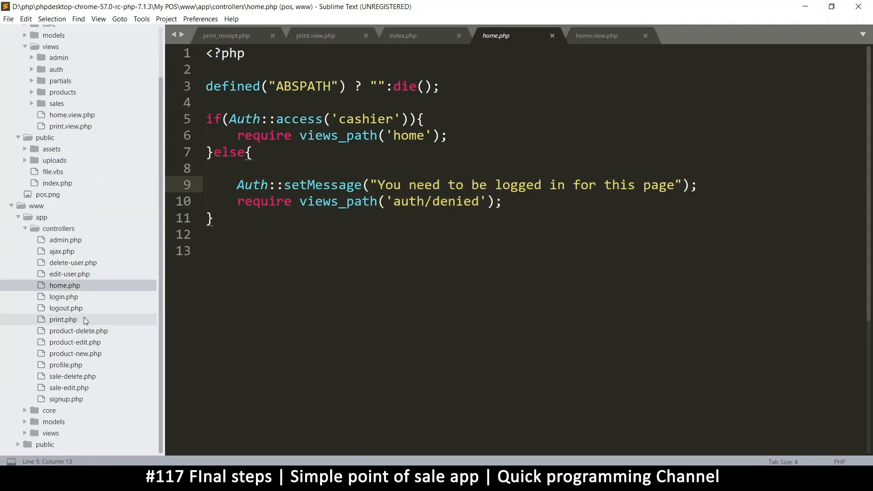
pyautogui.click(66, 308)
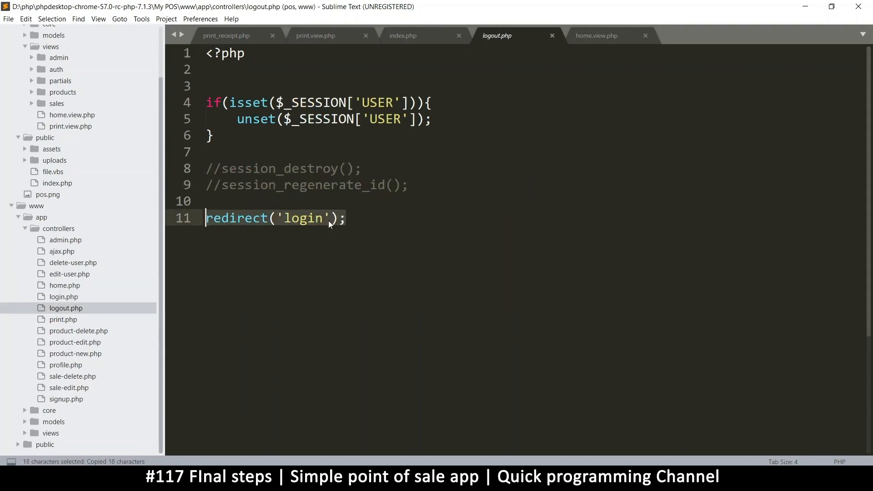
pyautogui.click(402, 35)
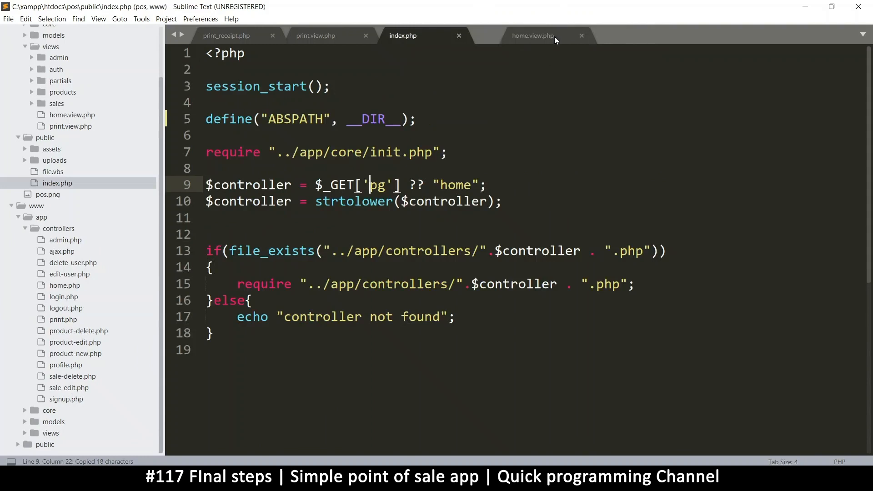
pyautogui.click(64, 285)
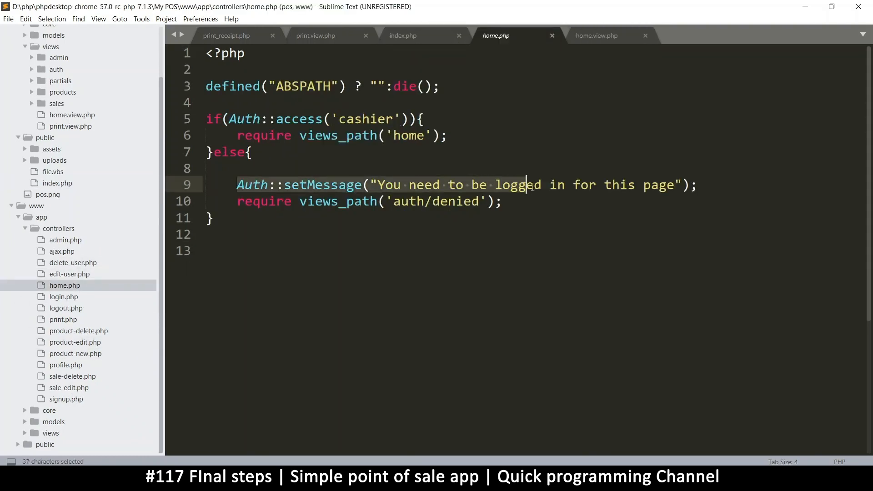
pyautogui.write("redirect('login');")
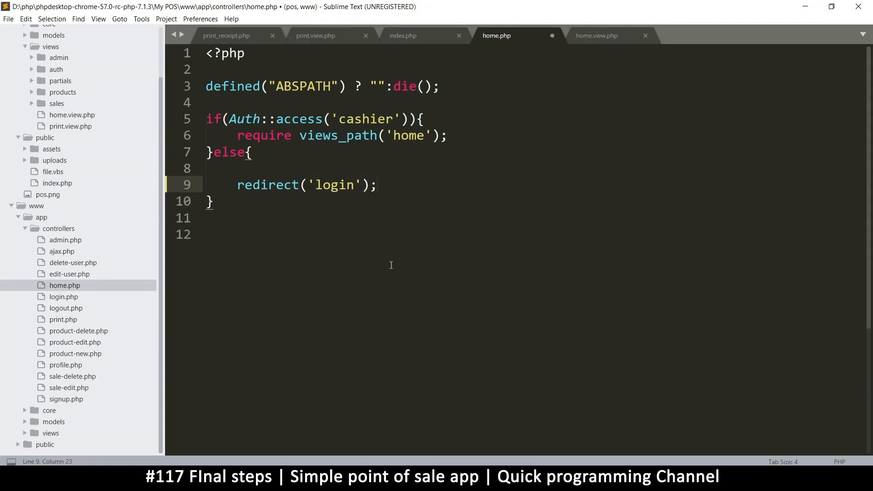
pyautogui.press('ctrl+s')
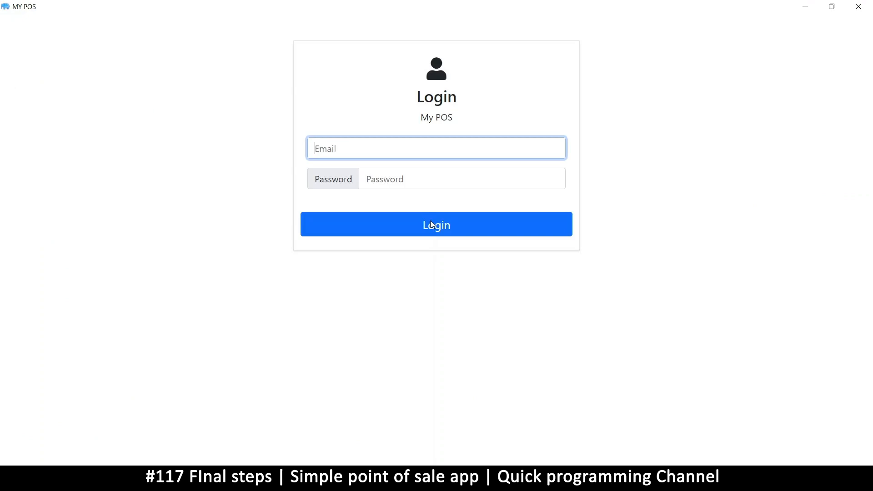
# Enter the admin email and password in the login form and log in.
pyautogui.write('e')
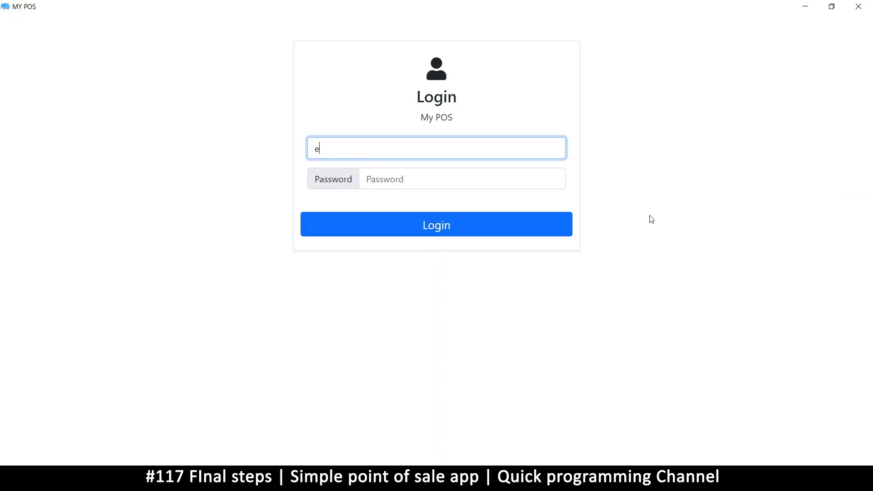
pyautogui.write('mail@email.com')
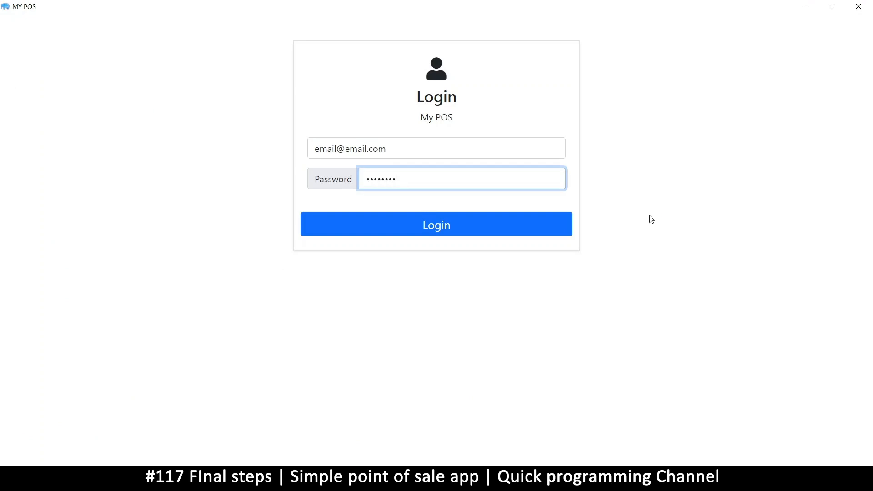
pyautogui.click(436, 224)
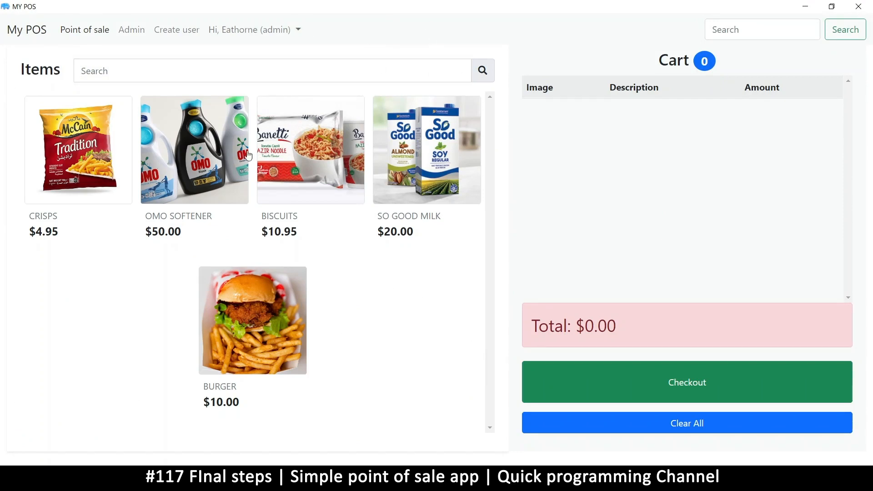
pyautogui.moveTo(206, 177)
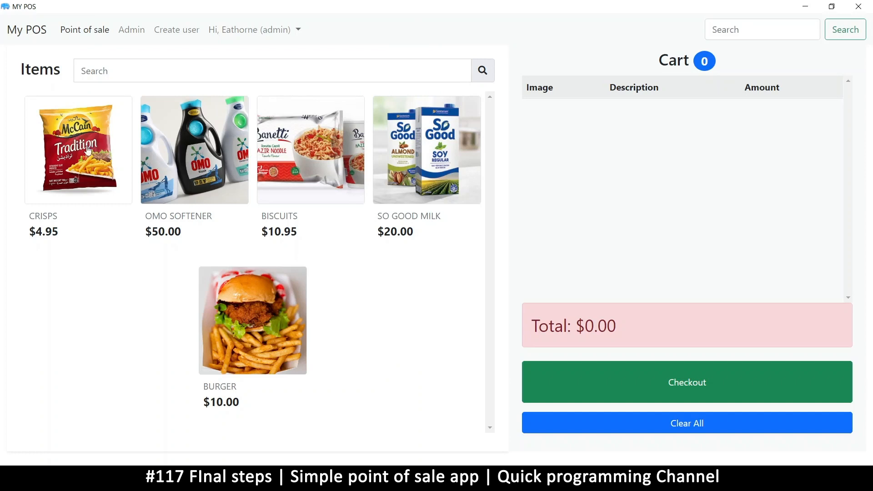
# Add CRISPS and OMO SOFTENER to the cart and start checkout.
pyautogui.click(77, 150)
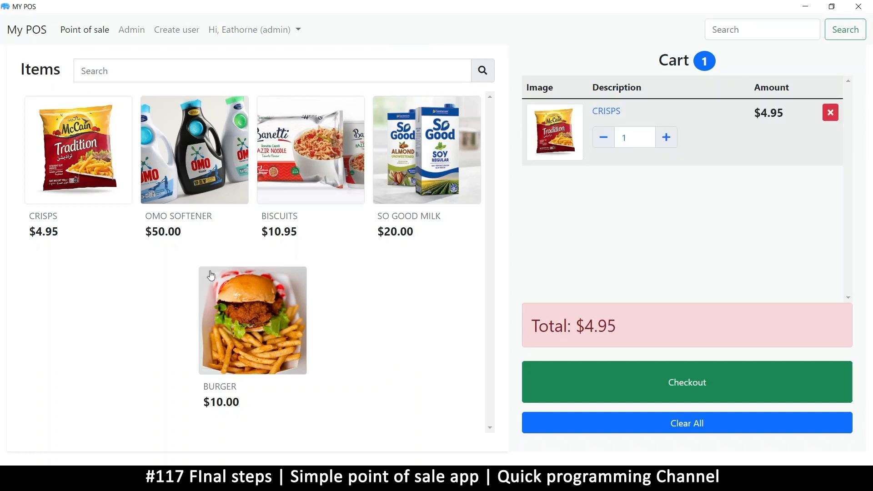
pyautogui.click(194, 150)
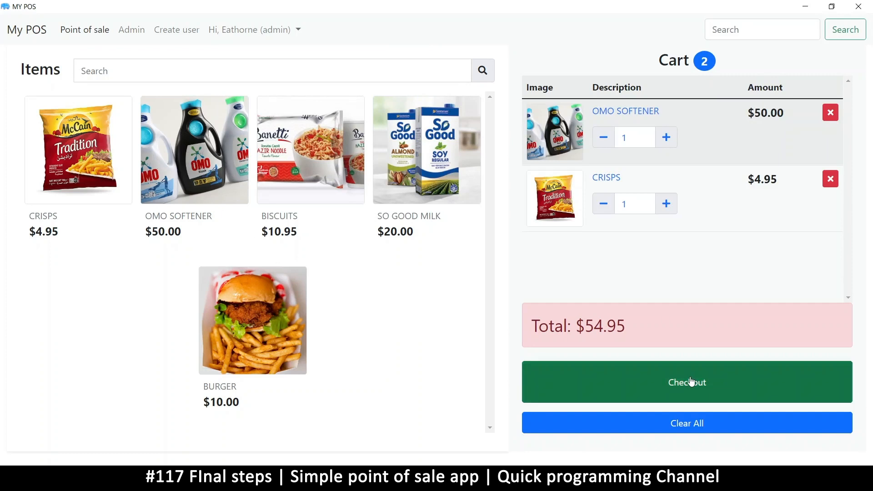
pyautogui.click(686, 382)
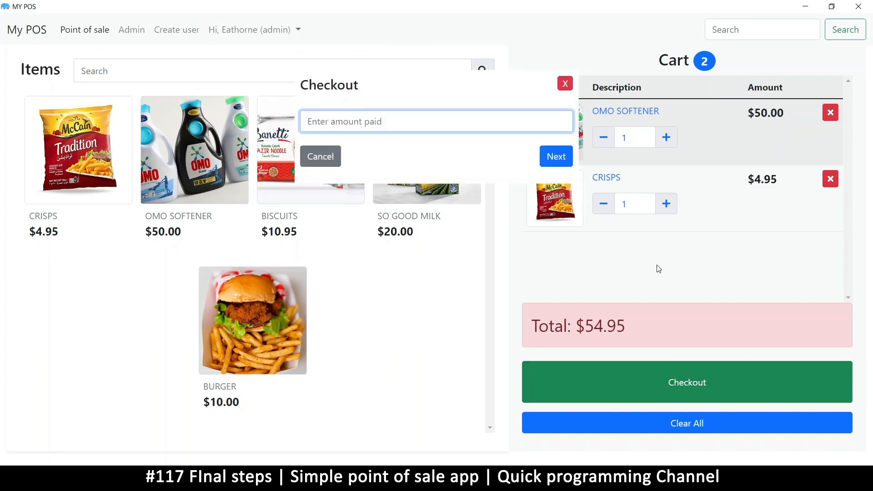
pyautogui.moveTo(675, 271)
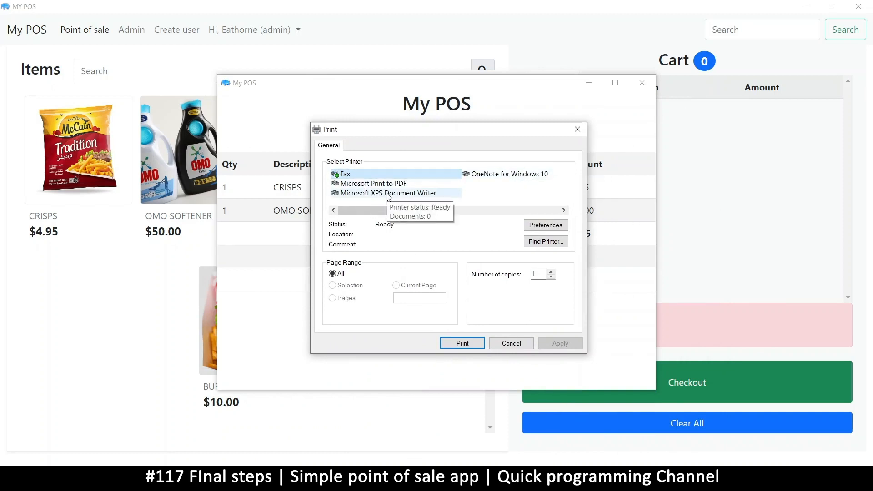
pyautogui.moveTo(400, 198)
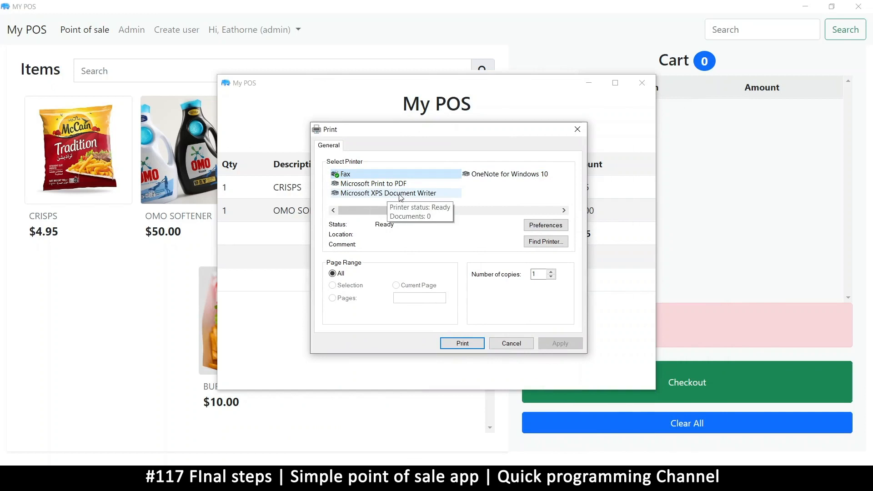
# Print the receipt to Microsoft XPS Document Writer, skip saving, and continue past the 5.05 change.
pyautogui.click(388, 193)
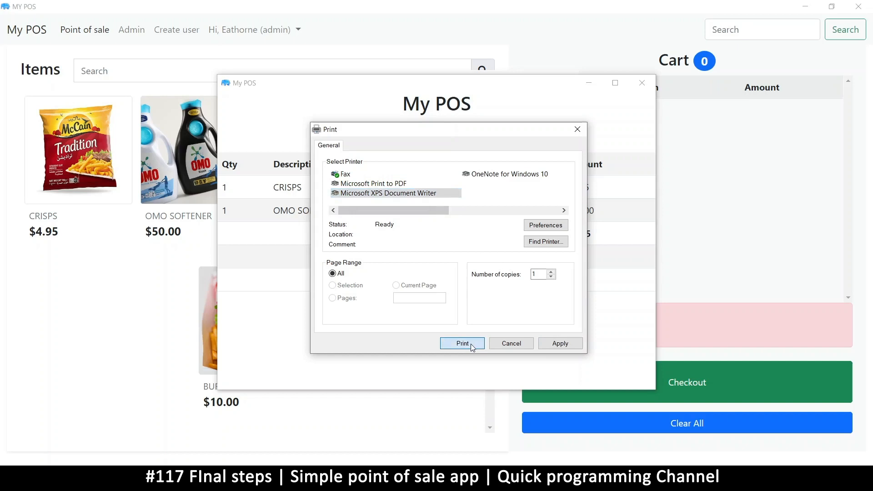
pyautogui.click(462, 343)
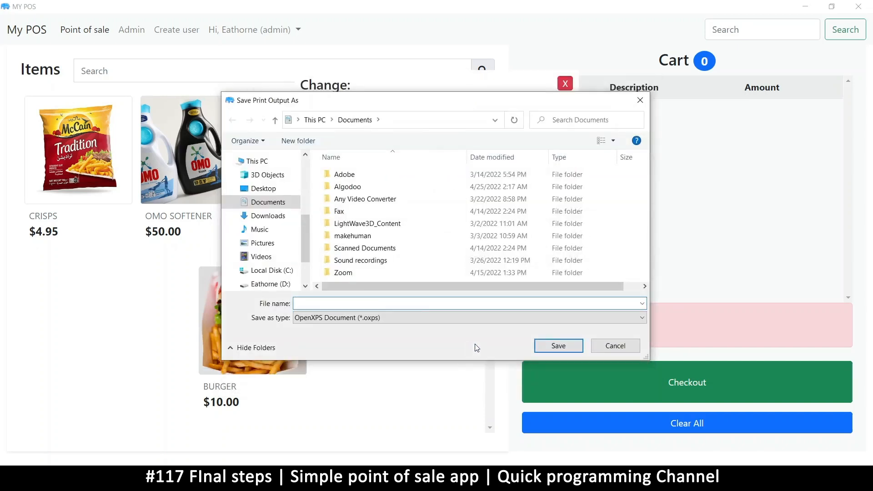
pyautogui.click(614, 345)
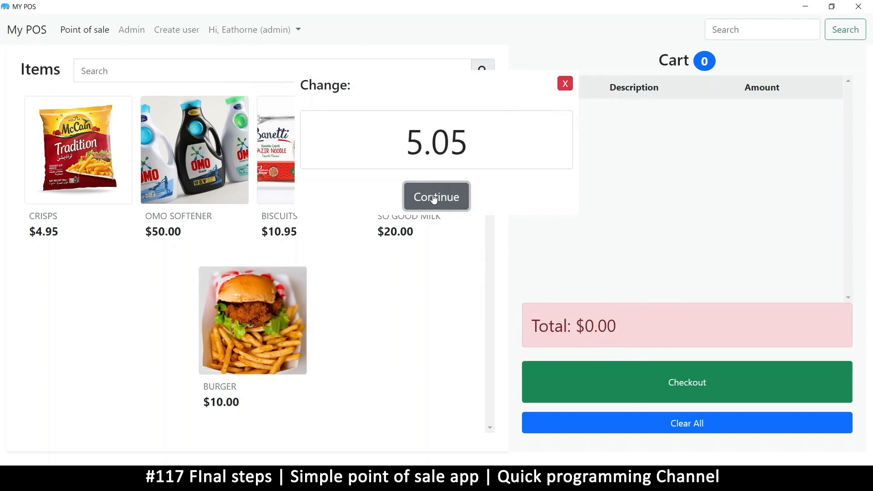
pyautogui.click(436, 196)
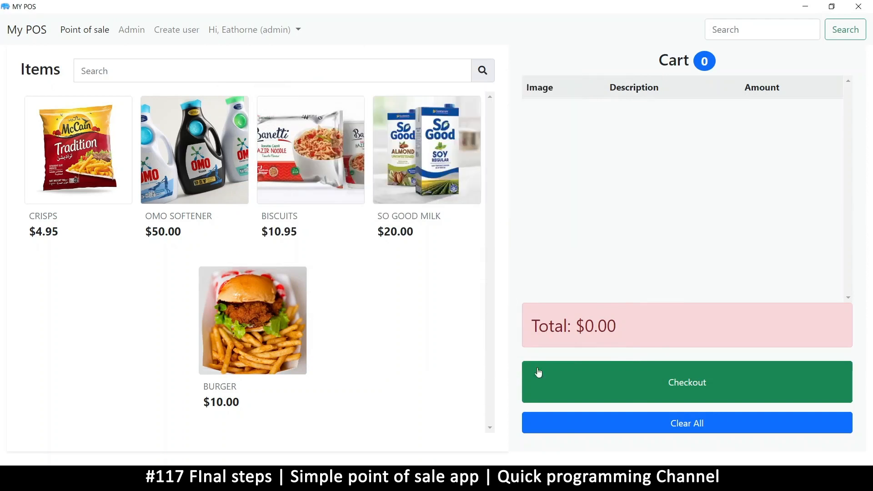
pyautogui.moveTo(499, 151)
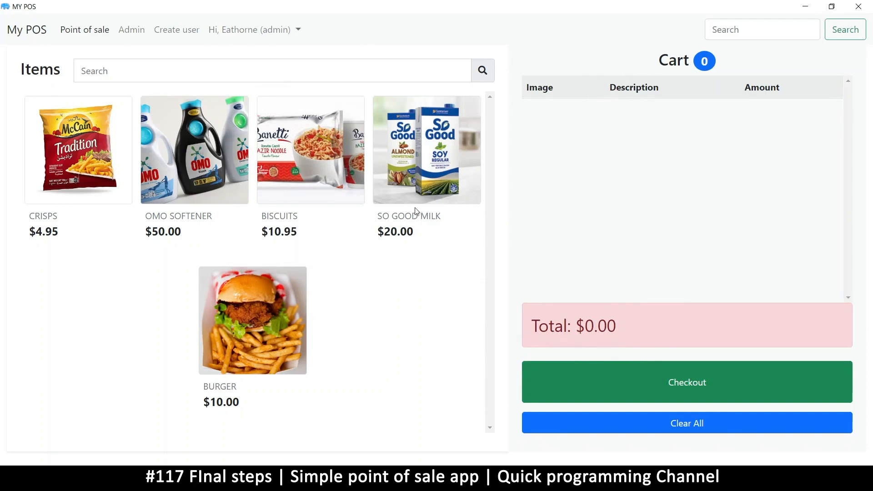
pyautogui.moveTo(387, 189)
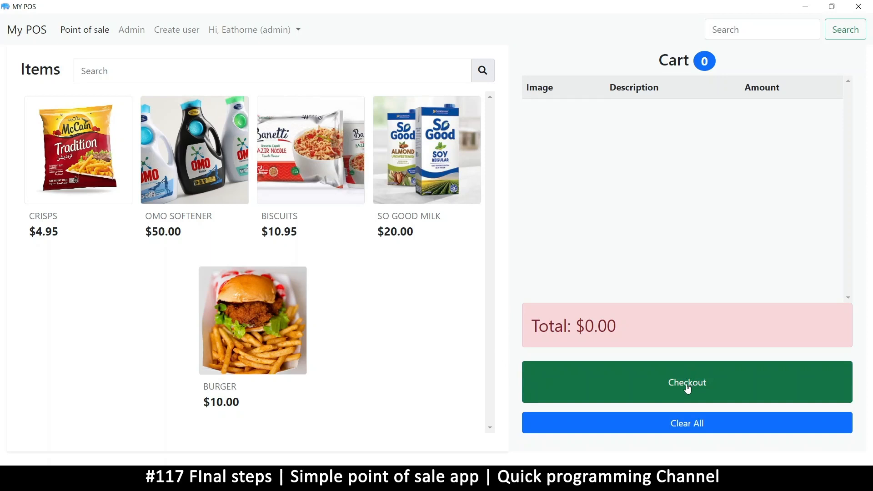
# Add one OMO SOFTENER, check out, and enter the amount paid.
pyautogui.click(194, 150)
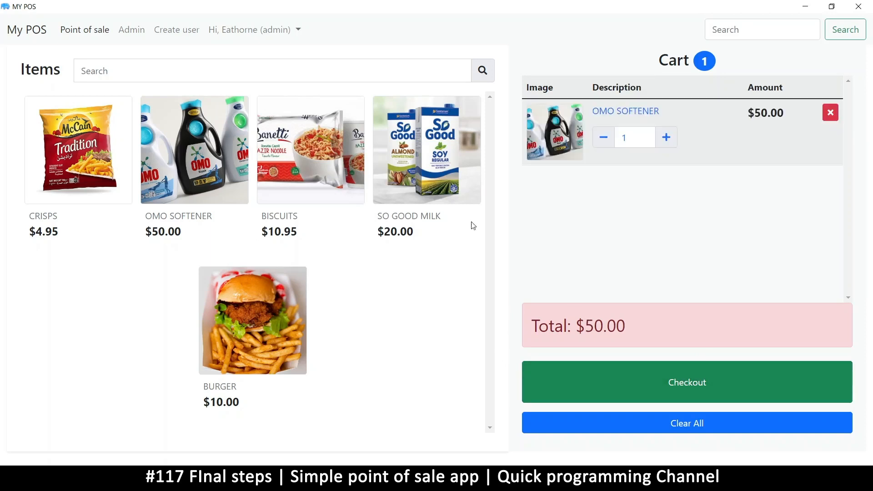
pyautogui.click(686, 382)
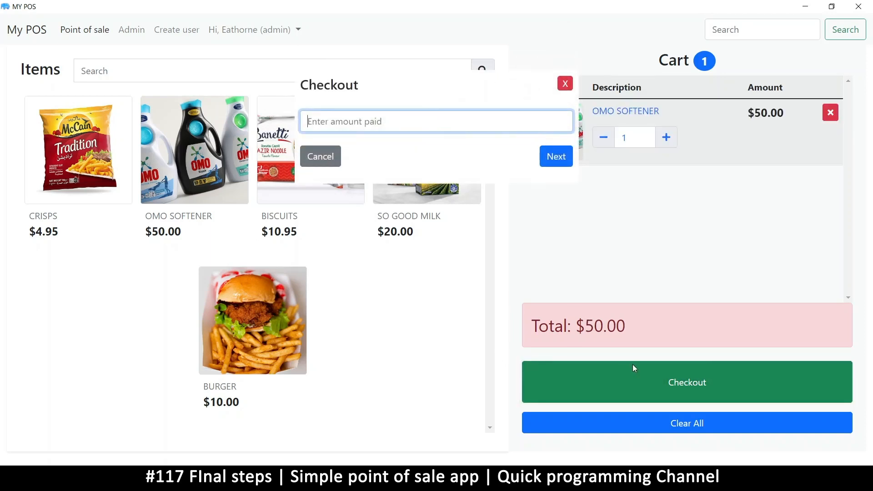
pyautogui.click(555, 156)
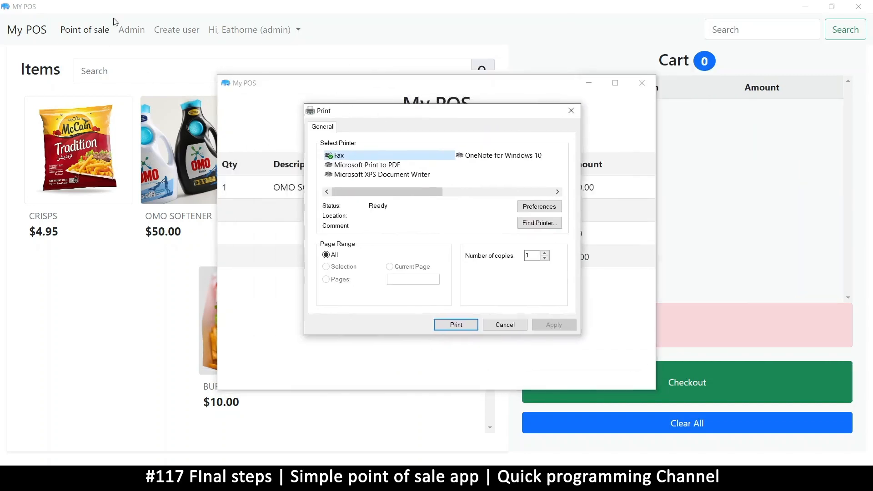
pyautogui.moveTo(590, 67)
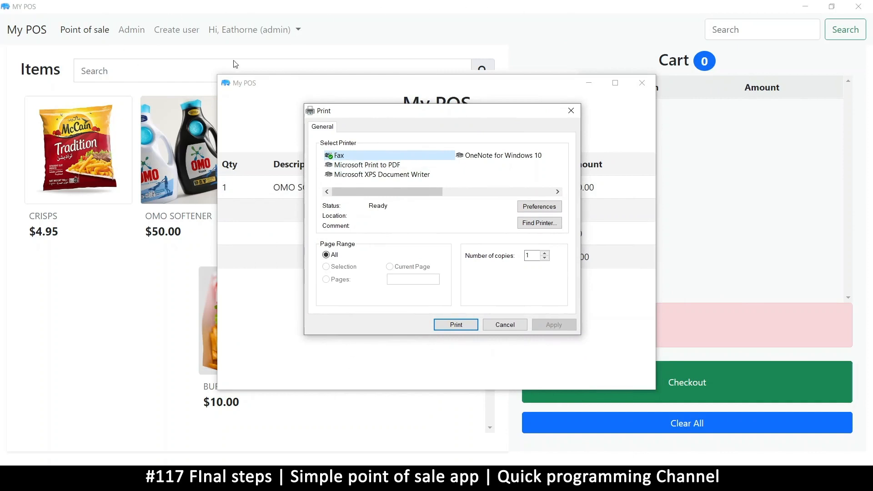
pyautogui.moveTo(460, 105)
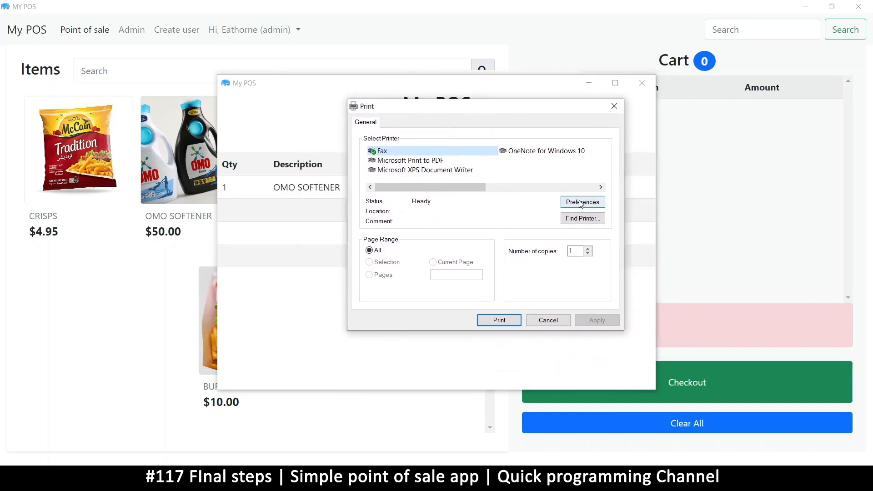
# Set the fax printer preferences to draft quality and Letter Small paper.
pyautogui.click(582, 201)
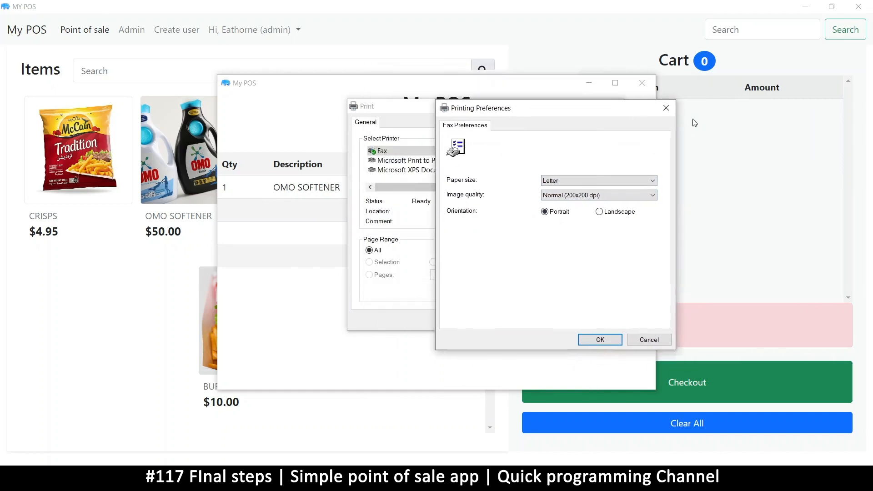
pyautogui.click(599, 339)
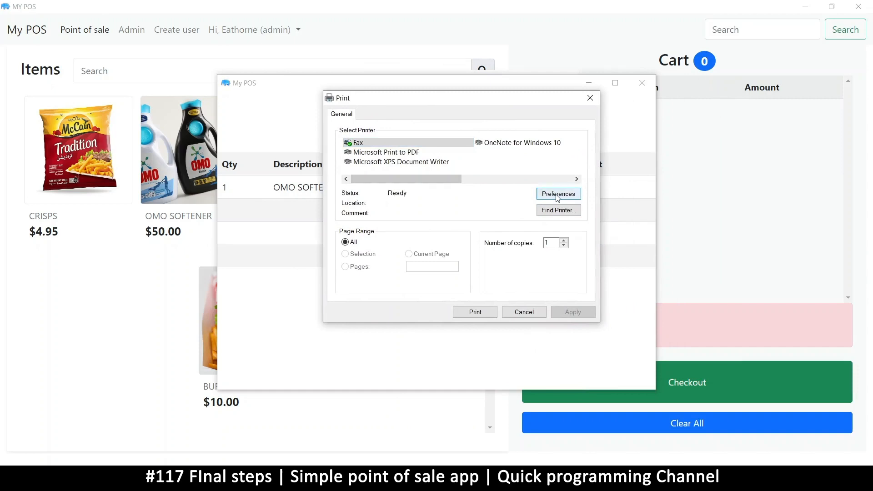
pyautogui.click(557, 194)
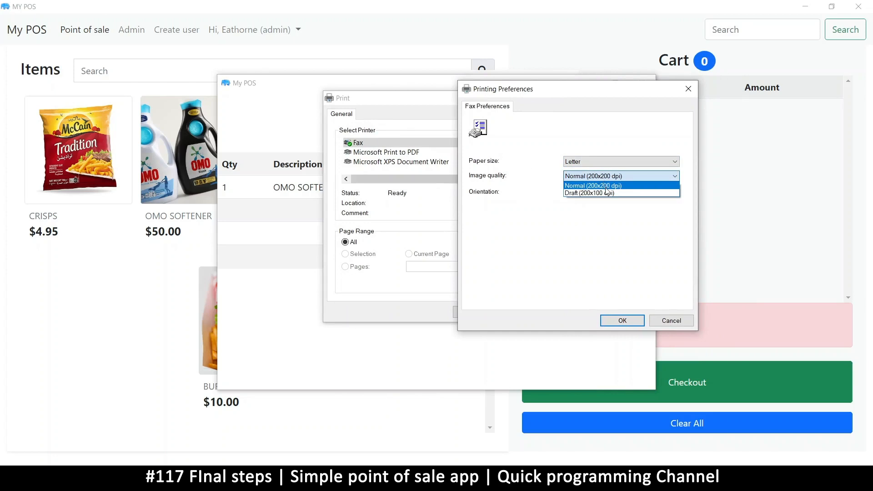
pyautogui.click(589, 193)
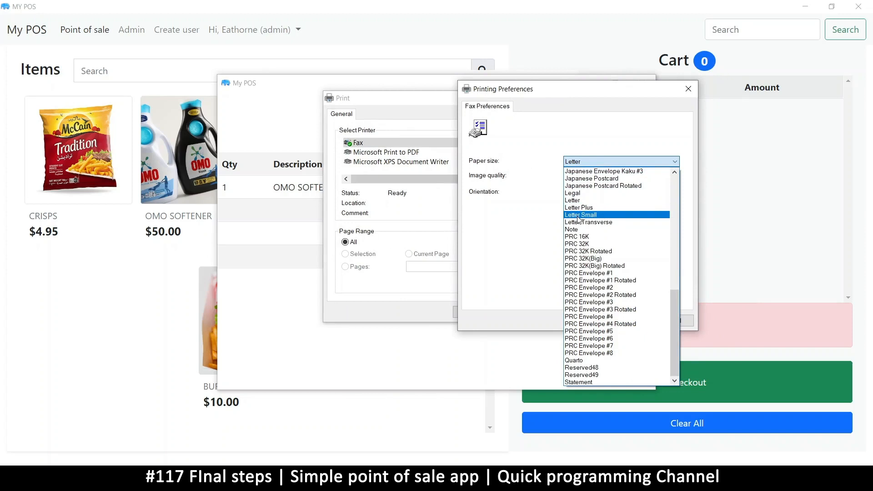
pyautogui.click(580, 215)
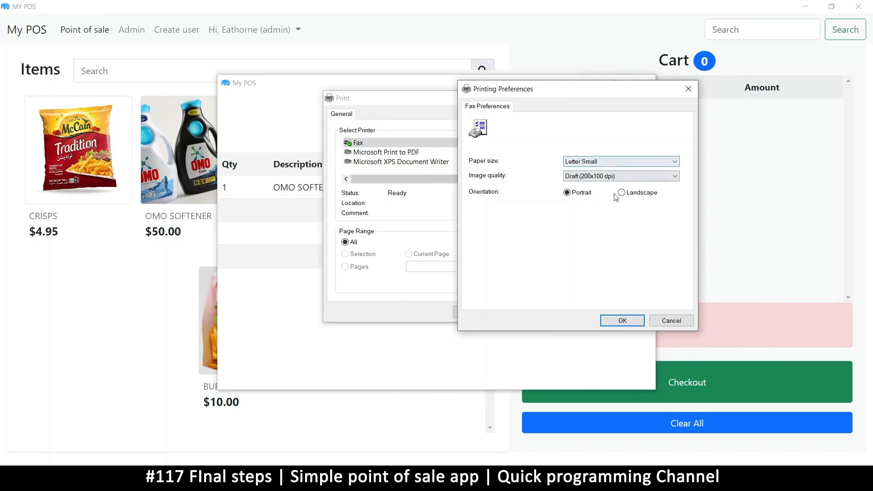
pyautogui.click(621, 320)
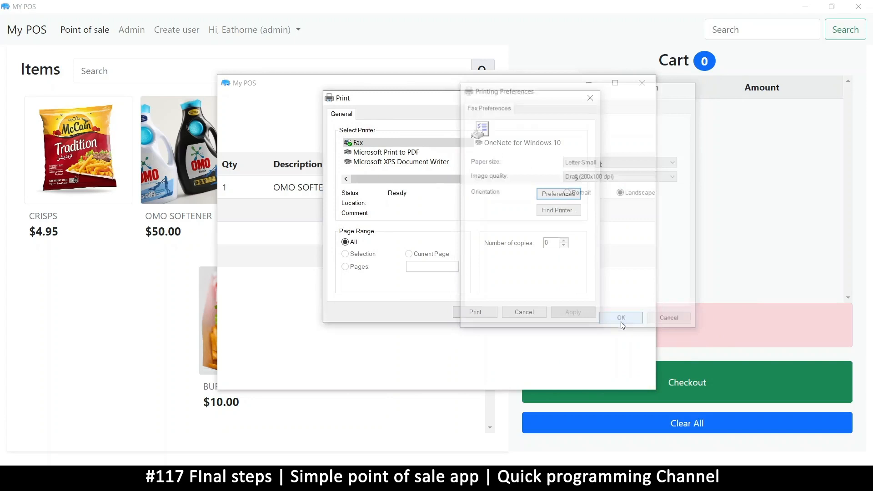
# Print the receipt with zero copies and dismiss the 'Copies value cannot be empty' warning.
pyautogui.click(620, 317)
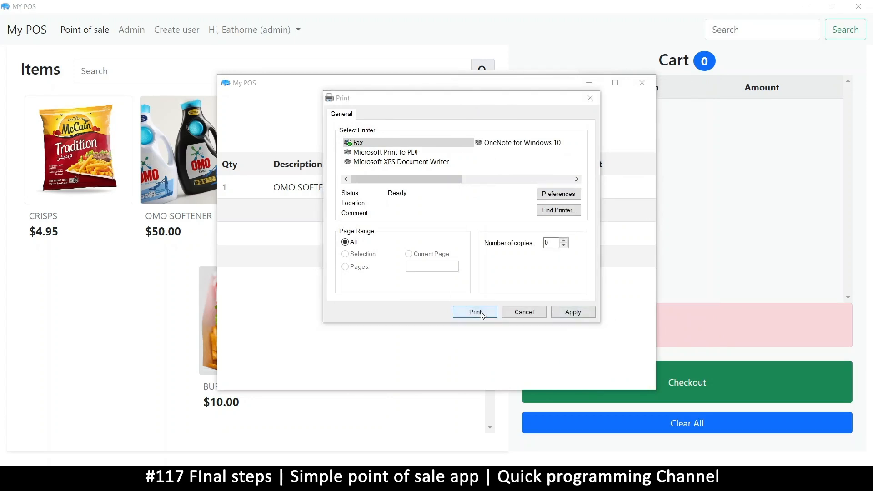
pyautogui.click(474, 311)
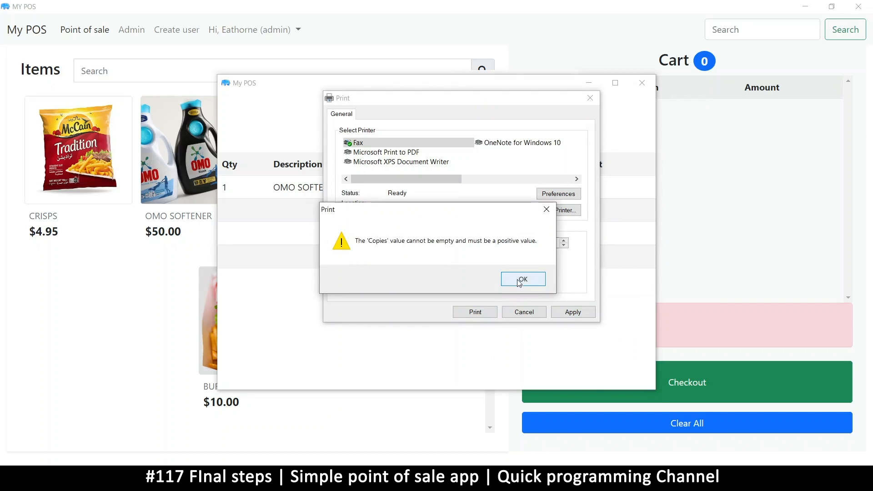
pyautogui.click(522, 279)
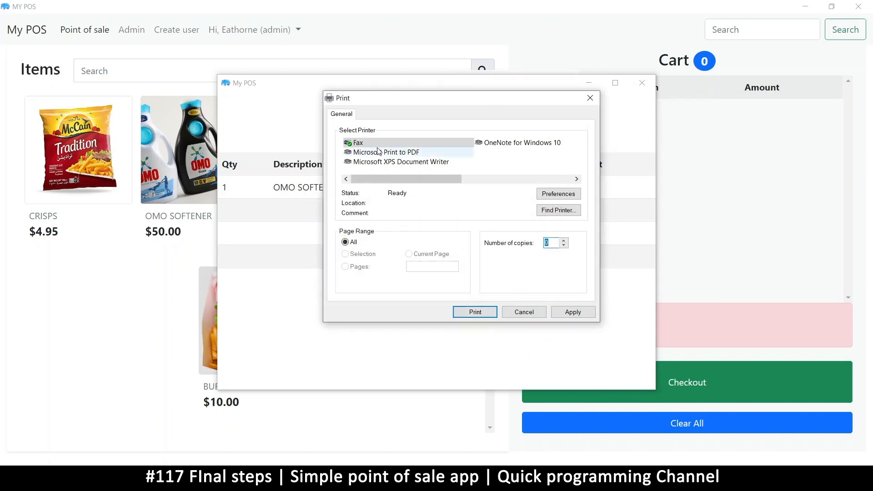
# Choose Microsoft XPS Document Writer and set its paper size to Letter Plus.
pyautogui.click(399, 162)
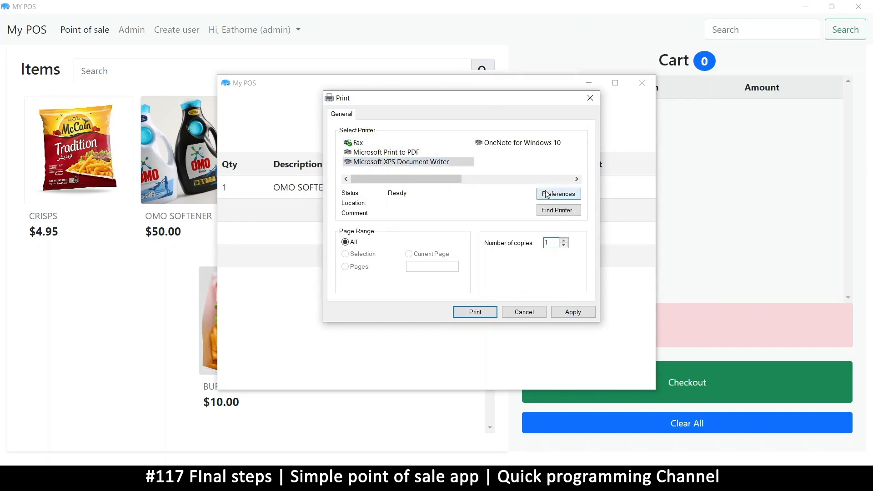
pyautogui.click(557, 194)
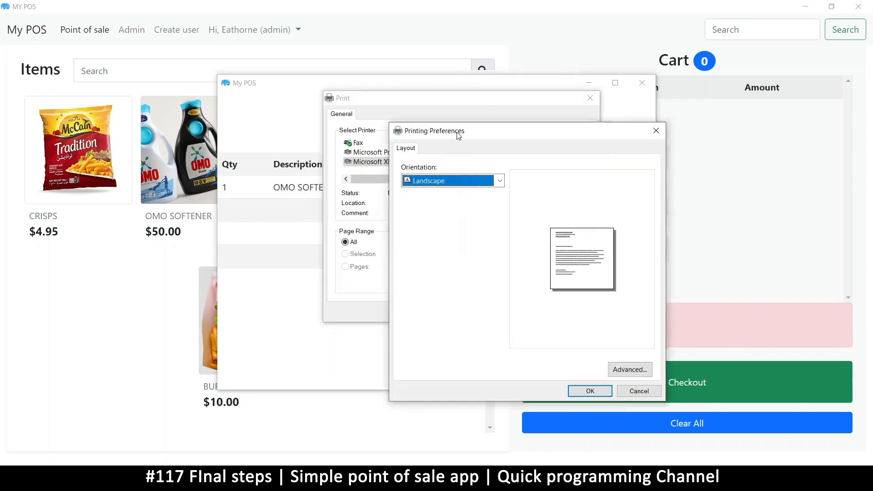
pyautogui.click(629, 369)
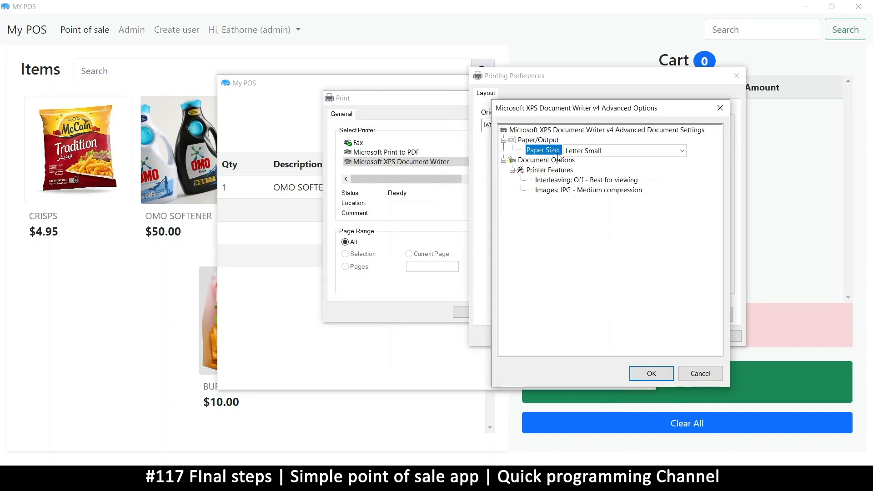
pyautogui.click(681, 150)
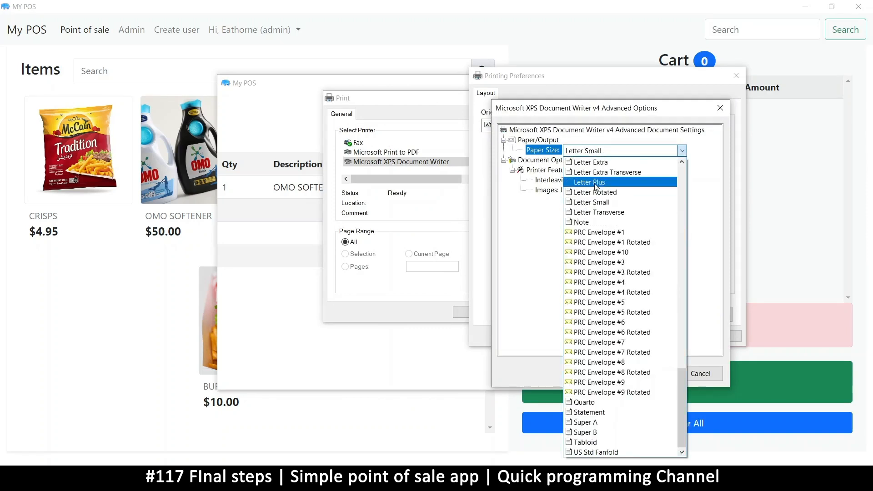
pyautogui.moveTo(597, 212)
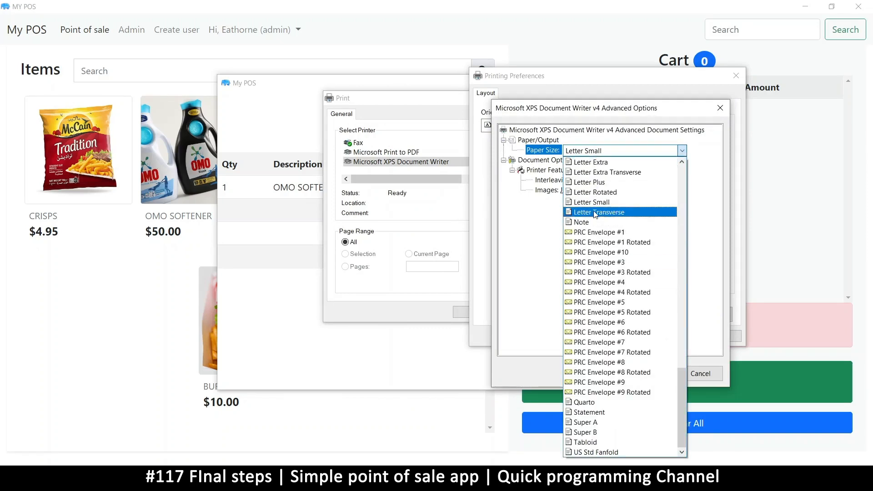
pyautogui.click(589, 182)
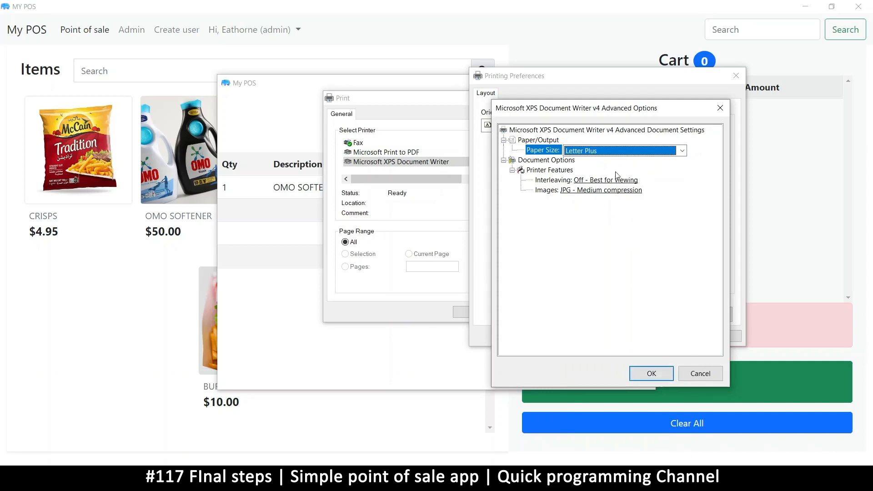
pyautogui.click(650, 372)
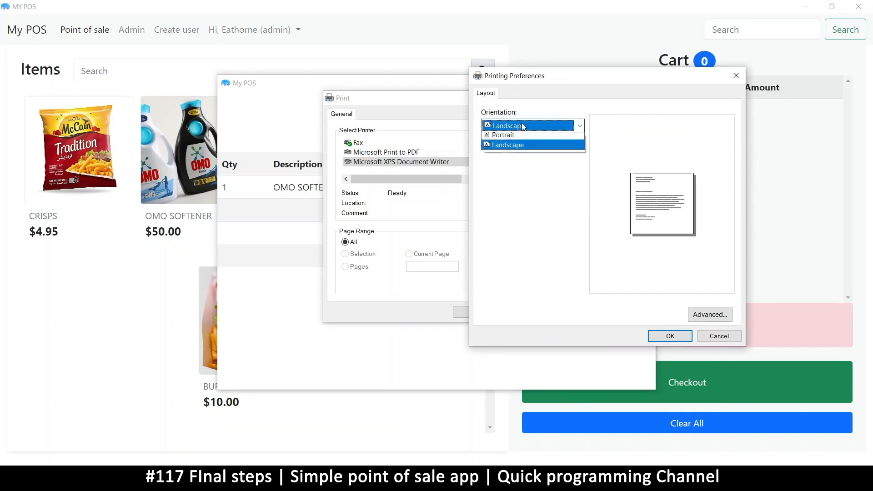
# Keep landscape orientation, print the receipt, and cancel saving the output file.
pyautogui.click(501, 134)
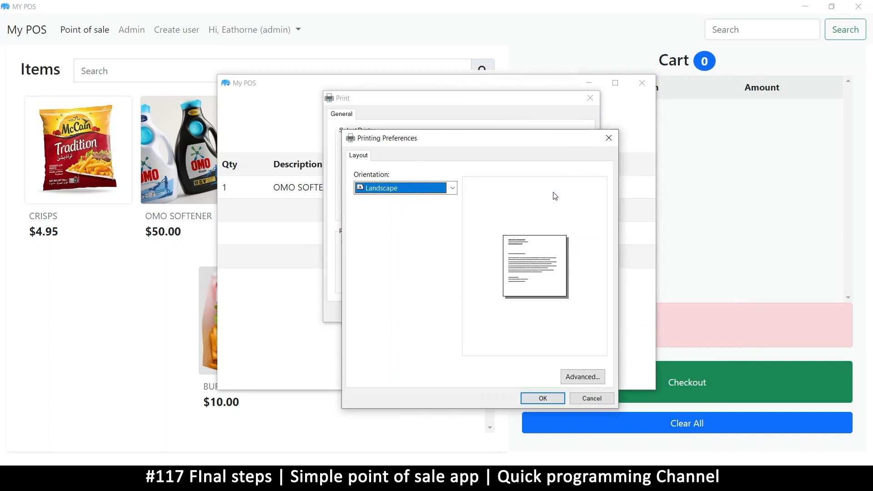
pyautogui.click(405, 187)
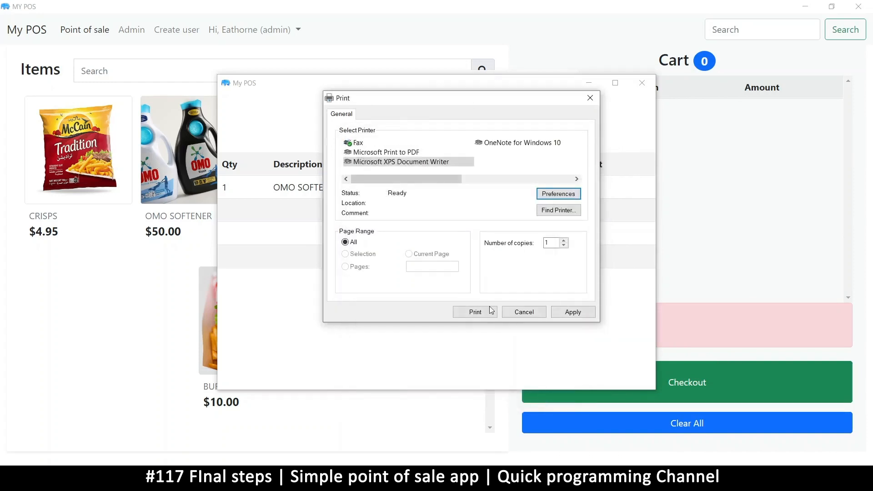
pyautogui.click(474, 312)
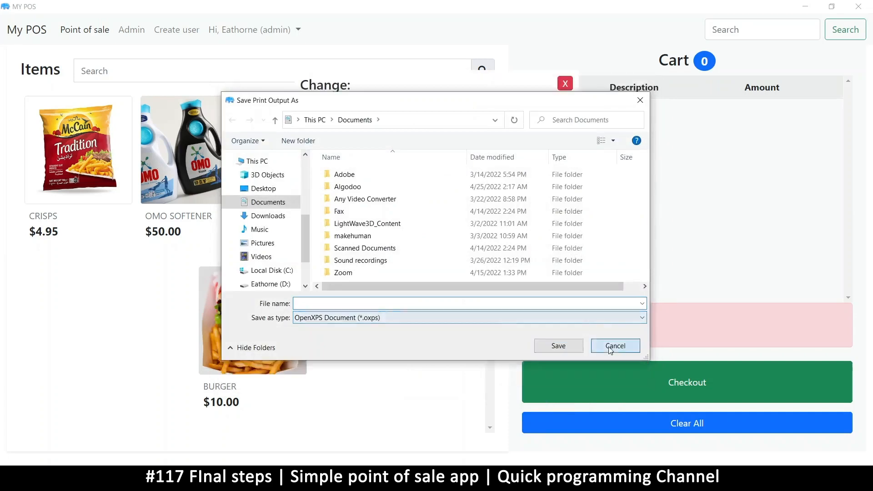
pyautogui.click(614, 345)
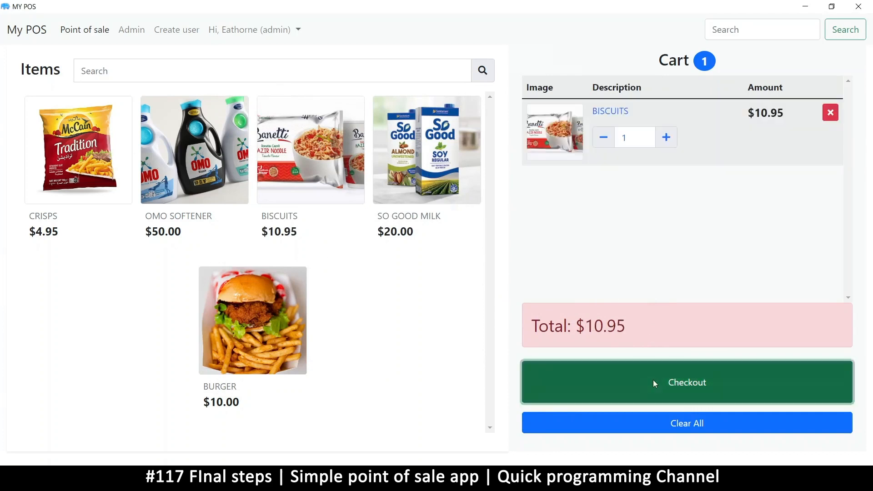
# Check out Biscuits, choose XPS Document Writer, and close its preferences unchanged.
pyautogui.click(685, 381)
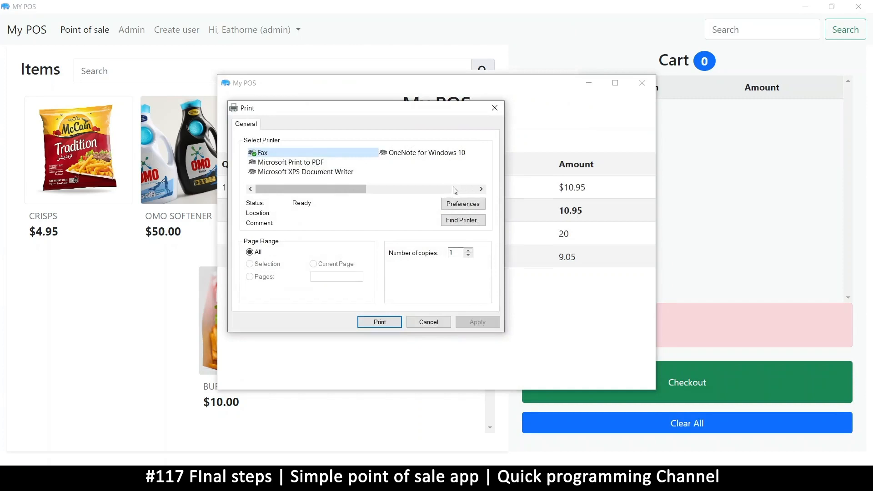
pyautogui.click(305, 171)
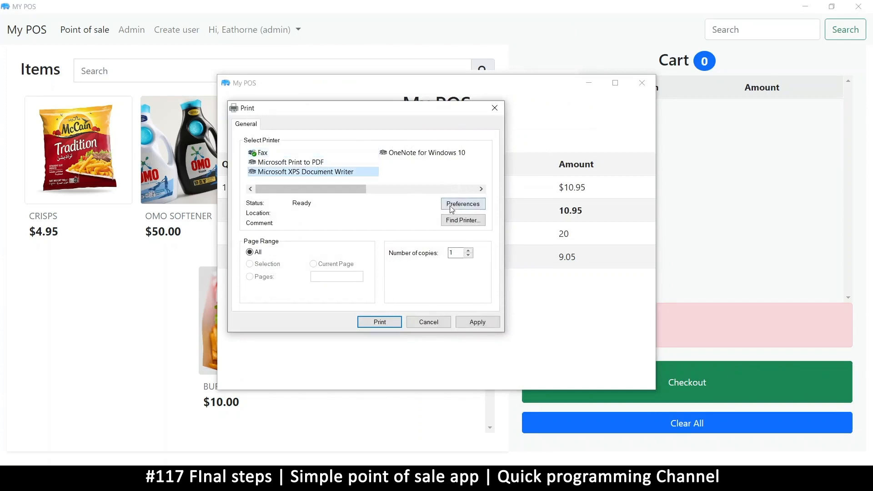
pyautogui.click(463, 203)
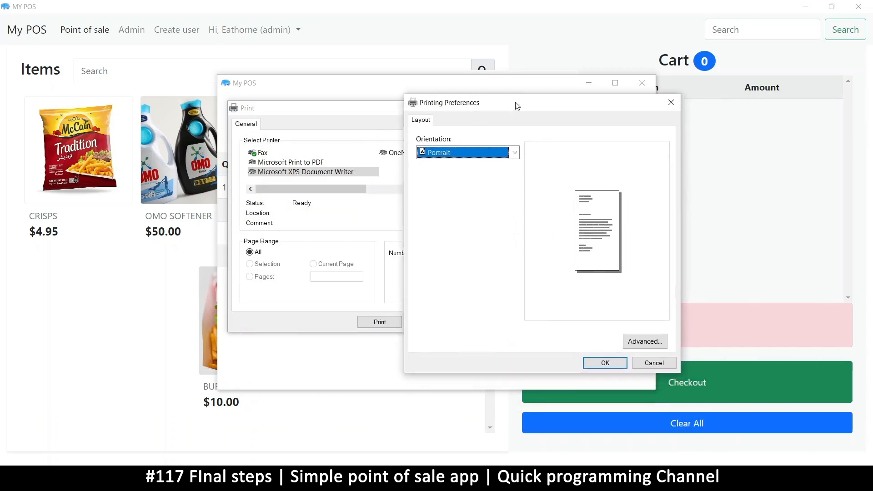
pyautogui.moveTo(472, 178)
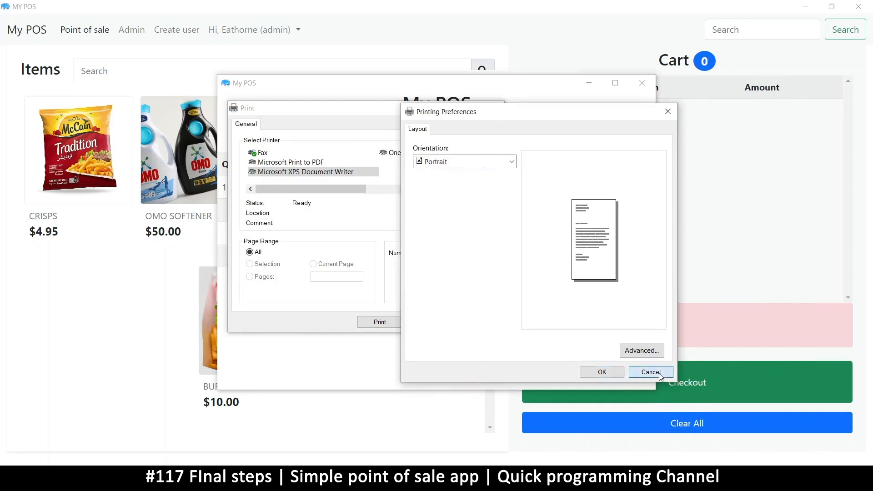
pyautogui.click(650, 372)
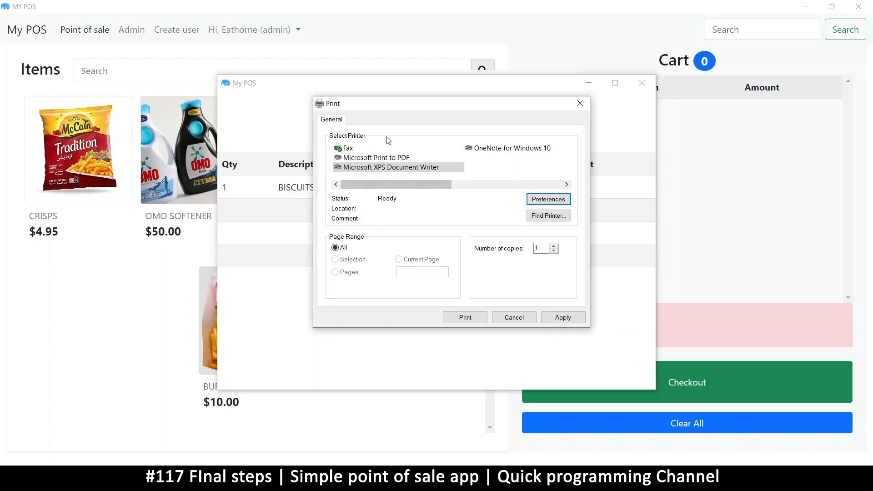
pyautogui.moveTo(9, 456)
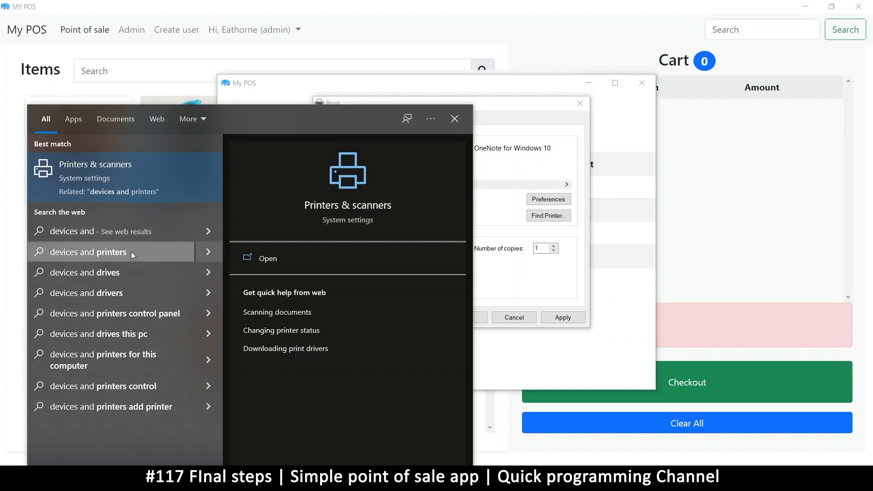
# Open the Printers & scanners settings from the Start search results.
pyautogui.click(455, 118)
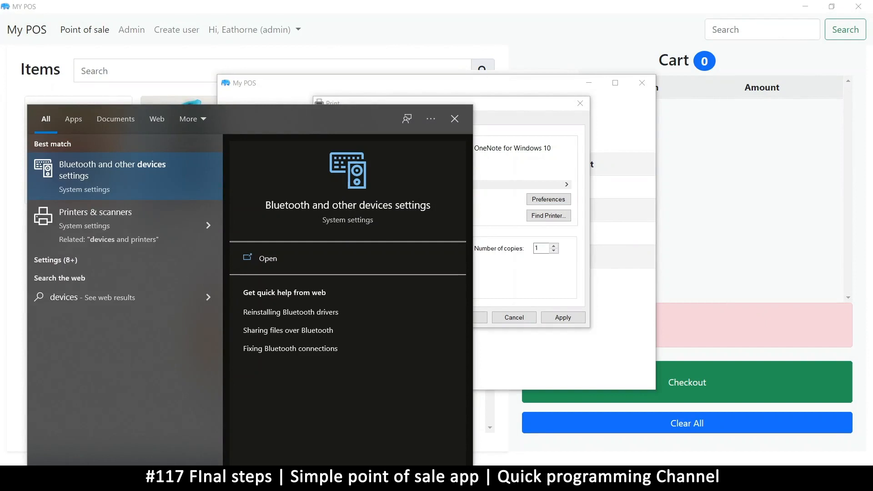
pyautogui.moveTo(216, 404)
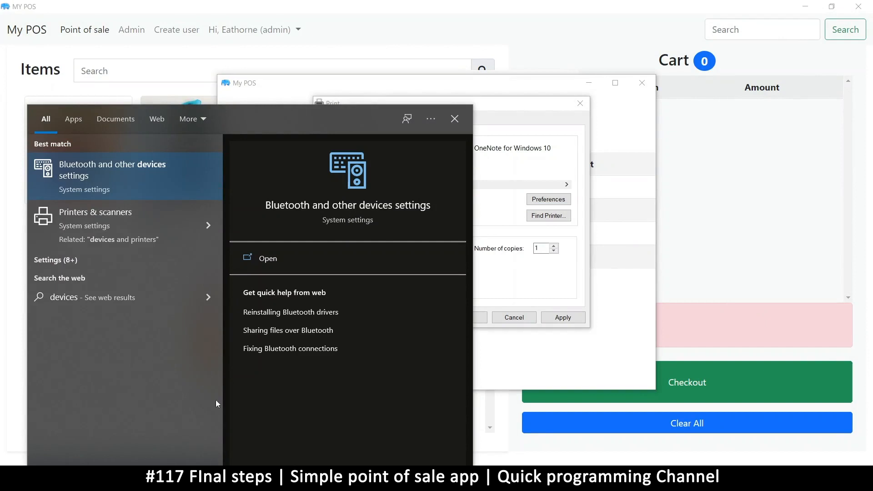
pyautogui.click(95, 218)
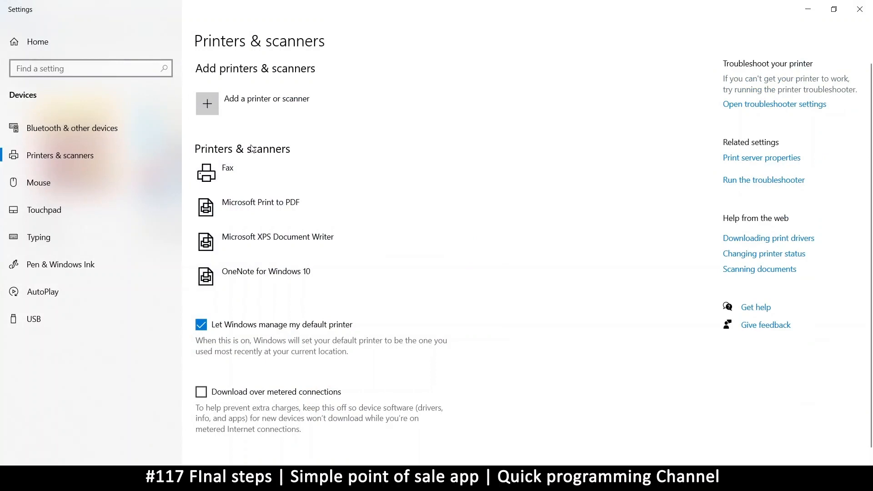
pyautogui.moveTo(250, 283)
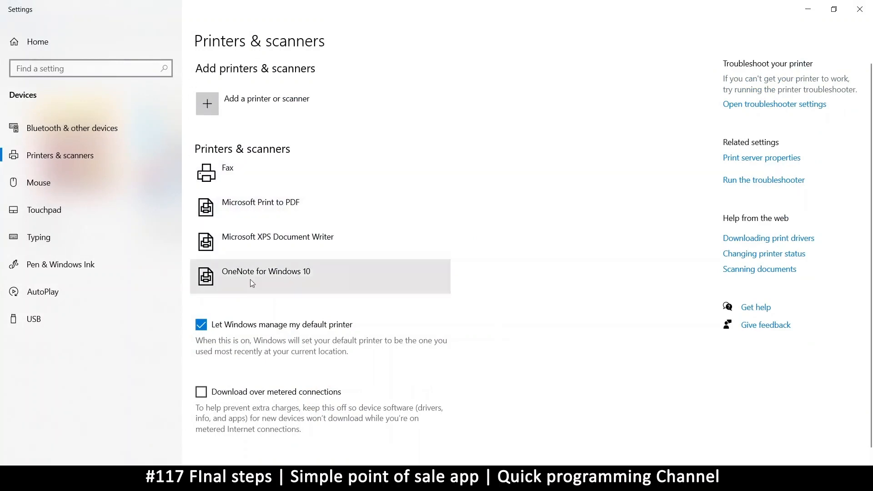
pyautogui.moveTo(248, 156)
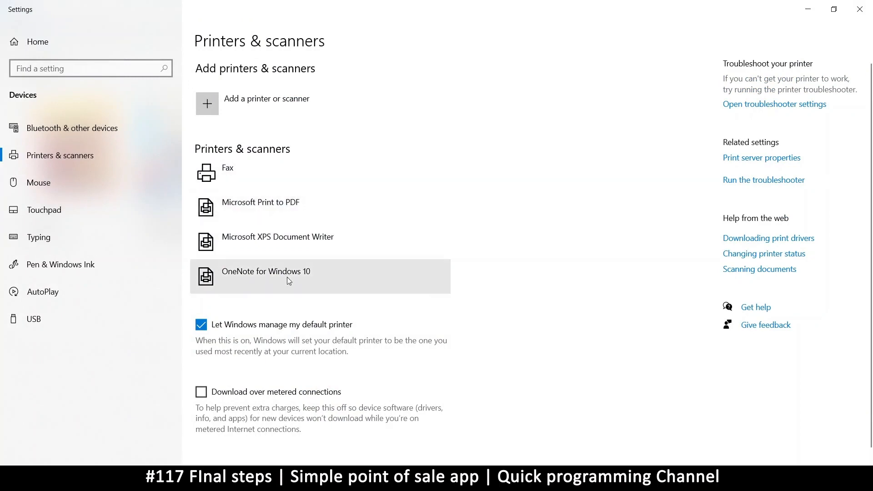
# Open the Microsoft XPS Document Writer device page and its printer properties.
pyautogui.click(277, 241)
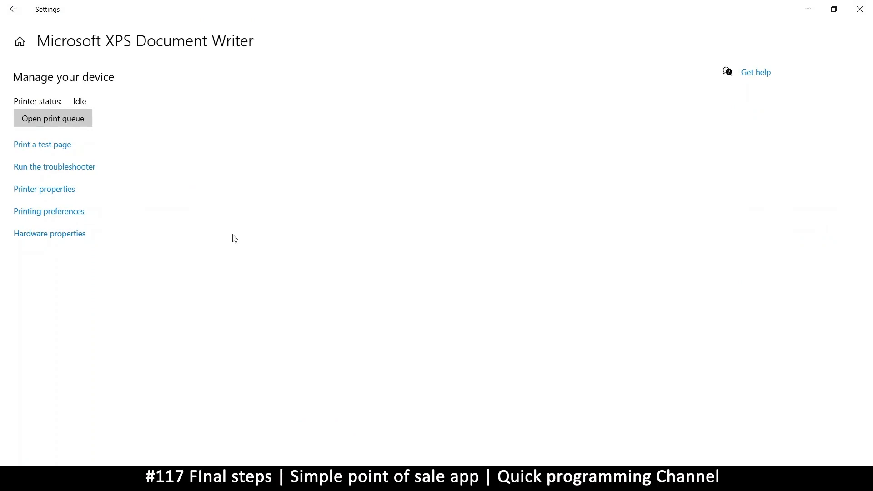
pyautogui.click(44, 188)
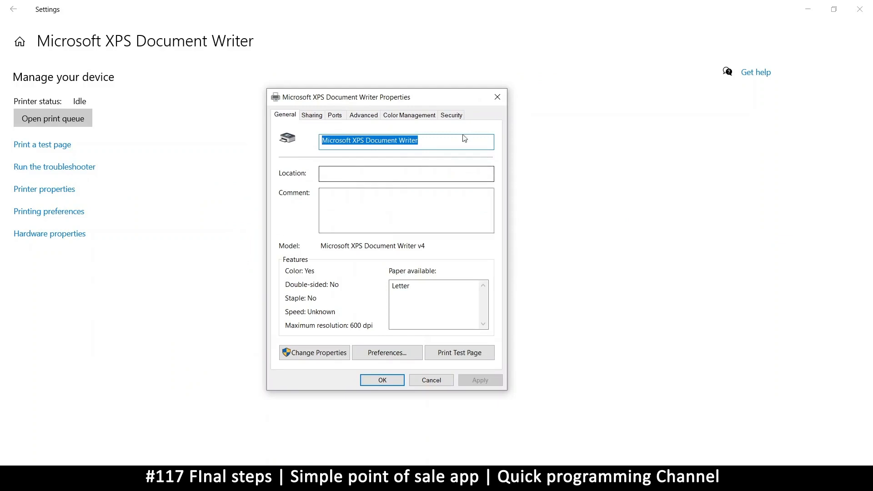
pyautogui.moveTo(496, 96)
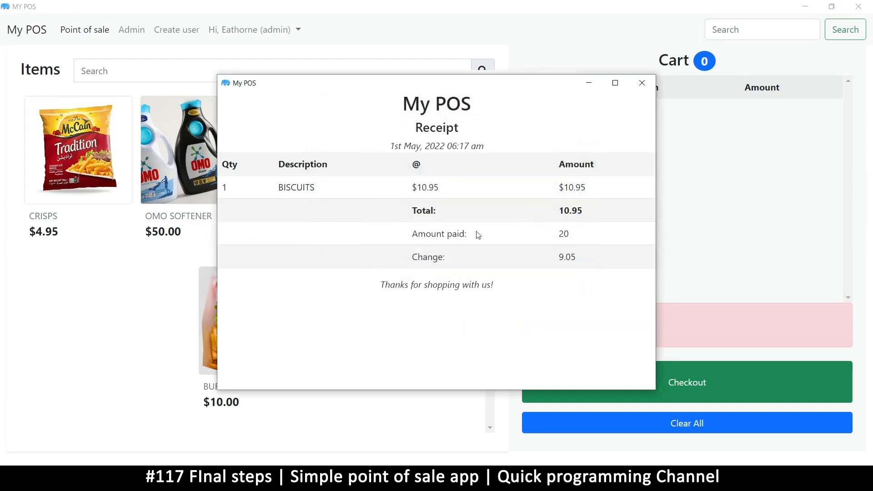
# Close the Biscuits receipt window to return to the empty point-of-sale screen.
pyautogui.click(641, 82)
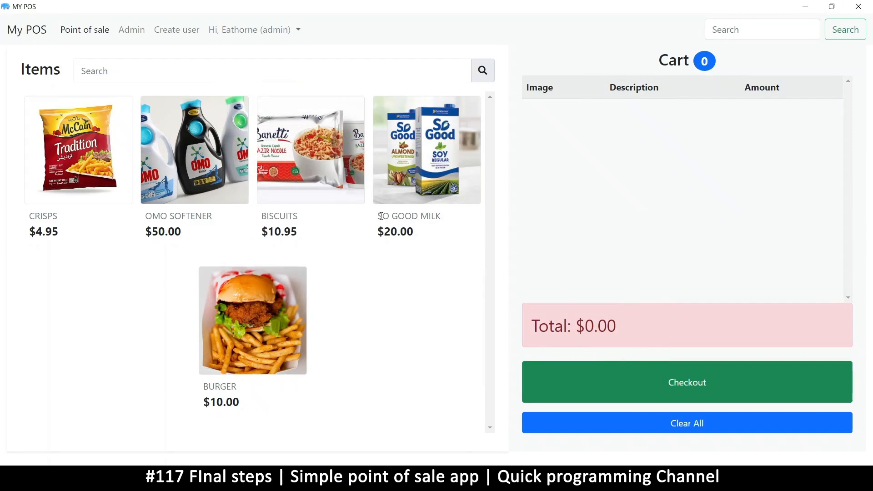
pyautogui.moveTo(459, 114)
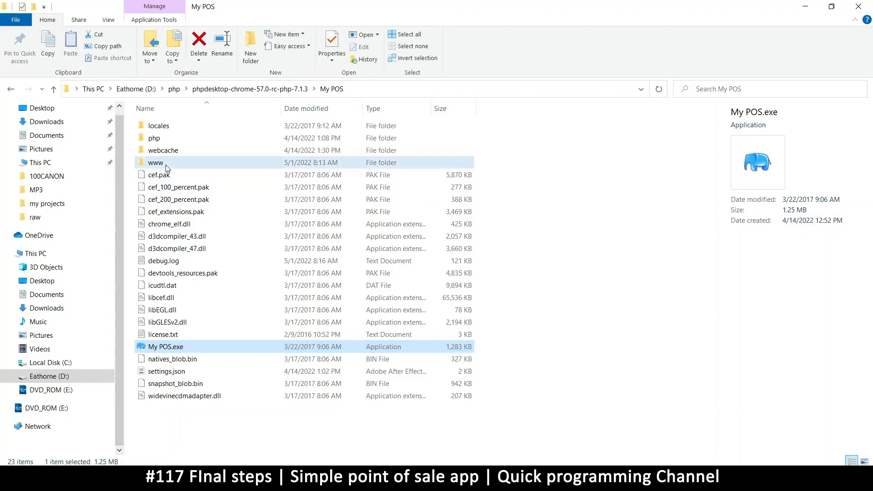
# Open the packaged My POS app's www folder in File Explorer.
pyautogui.doubleClick(156, 163)
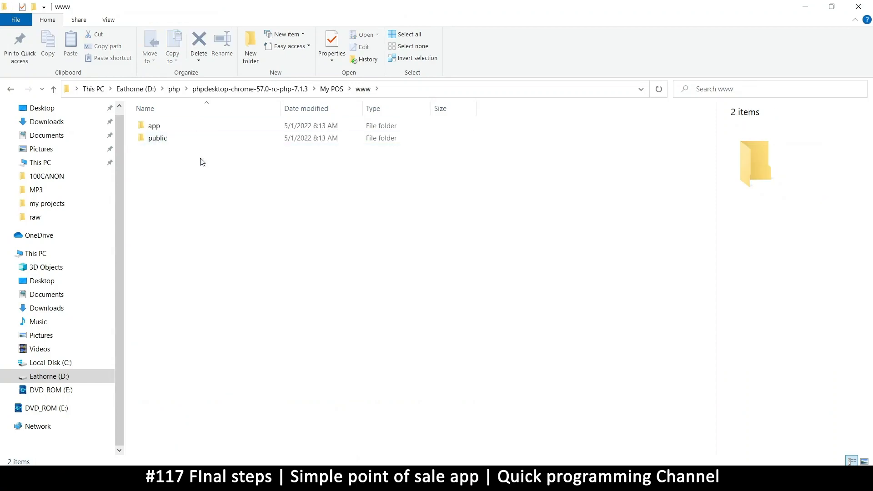
pyautogui.moveTo(429, 368)
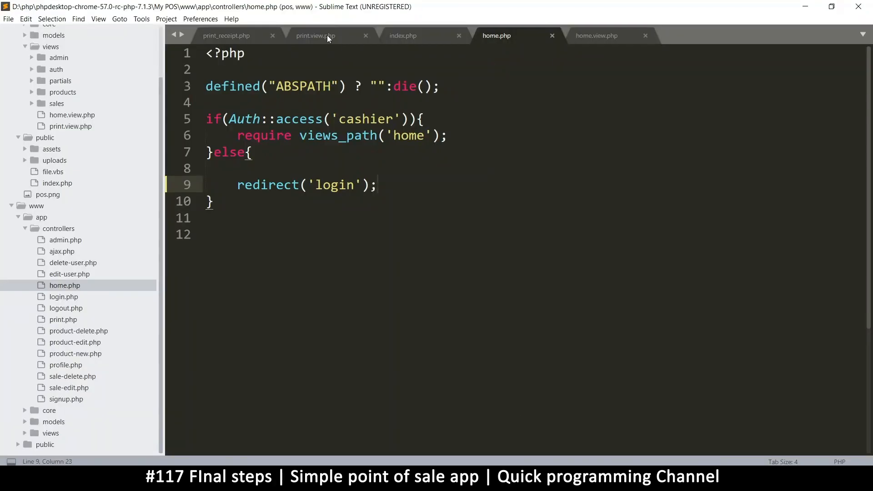
# Close all open Sublime Text files and open the packaged app's print.view.php.
pyautogui.click(315, 35)
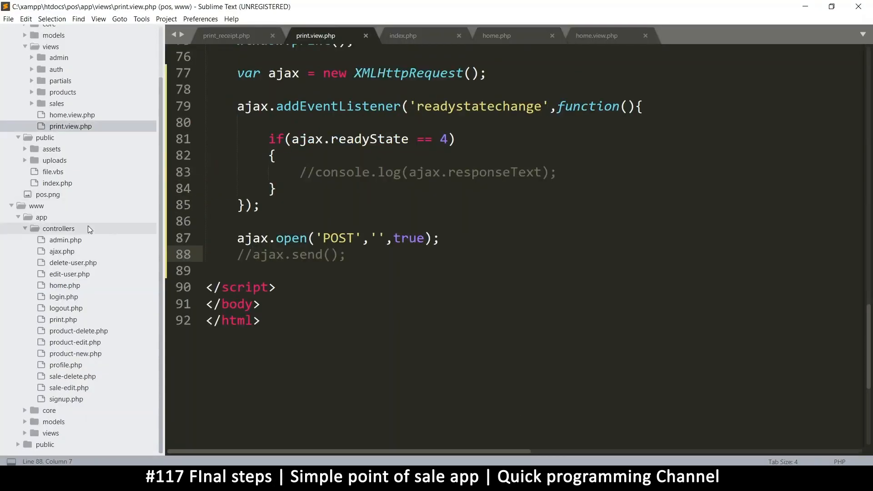
pyautogui.click(8, 18)
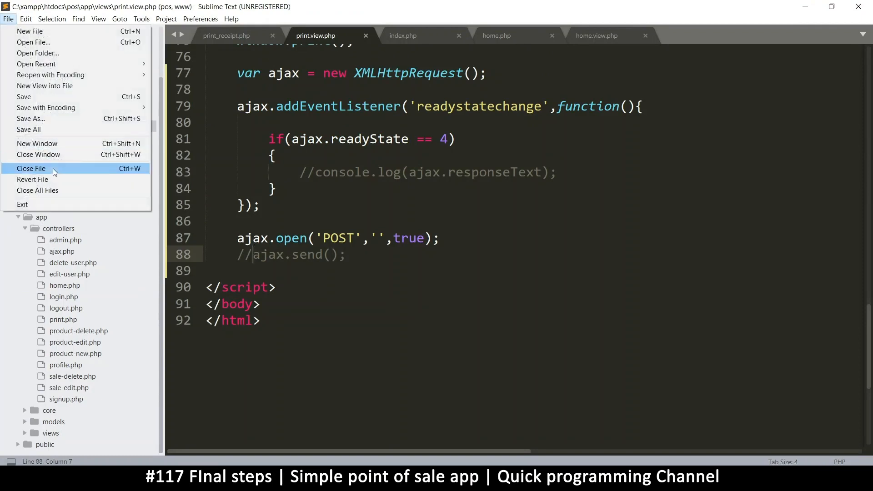
pyautogui.click(30, 168)
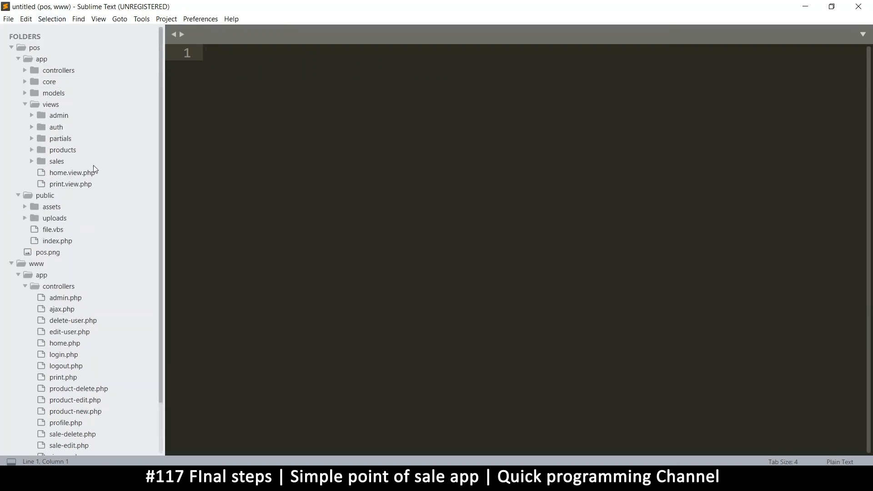
pyautogui.scroll(-3)
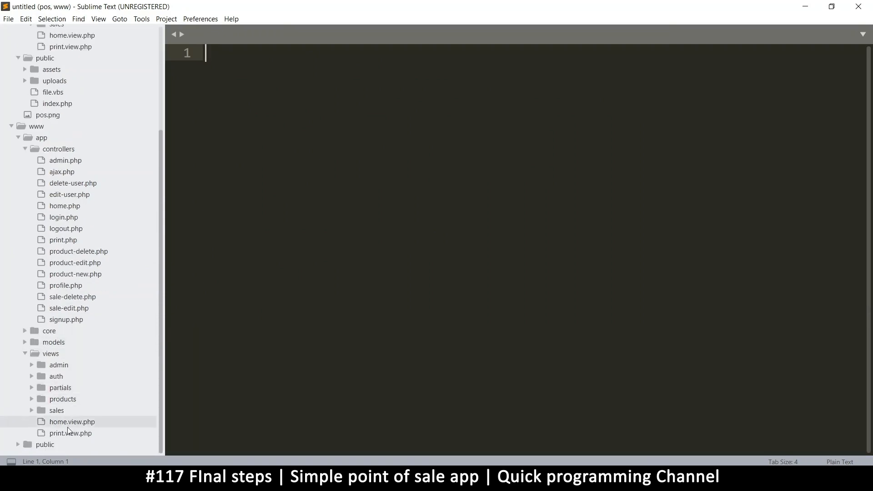
pyautogui.doubleClick(71, 432)
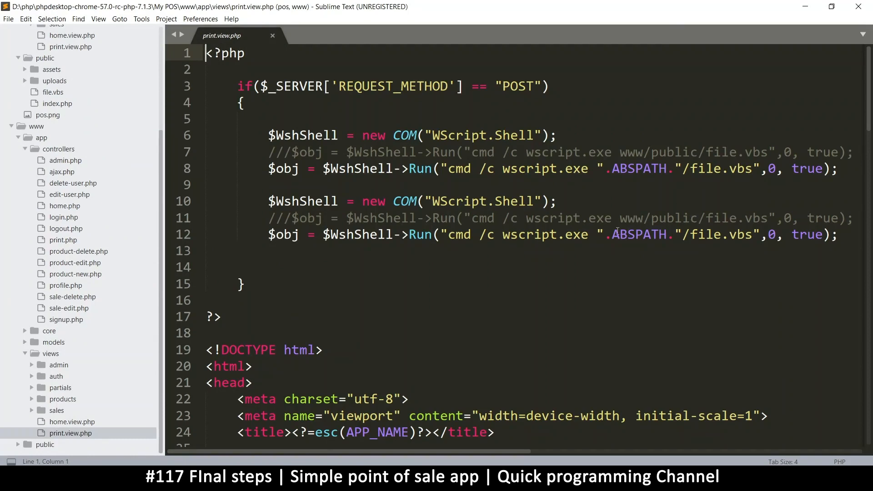
# Remove the ///$obj comment lines from print.view.php, check ABSPATH occurrences, and save.
pyautogui.doubleClick(639, 234)
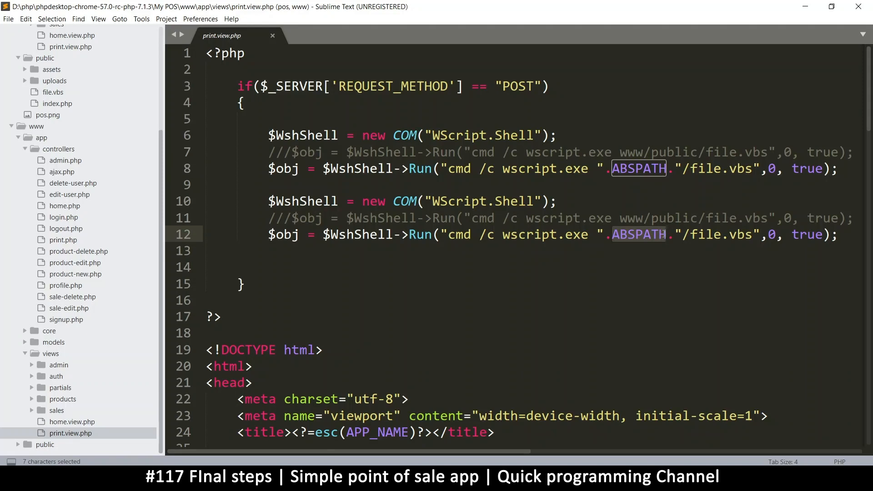
pyautogui.moveTo(522, 152)
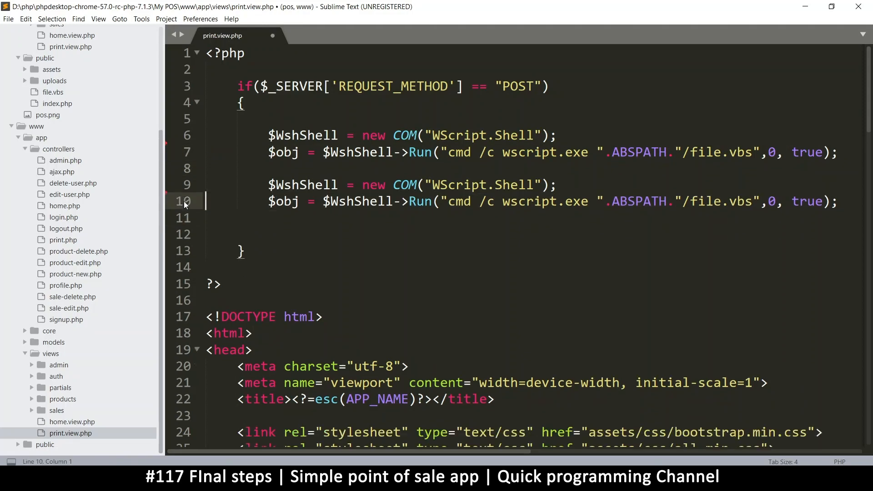
pyautogui.press('ctrl+s')
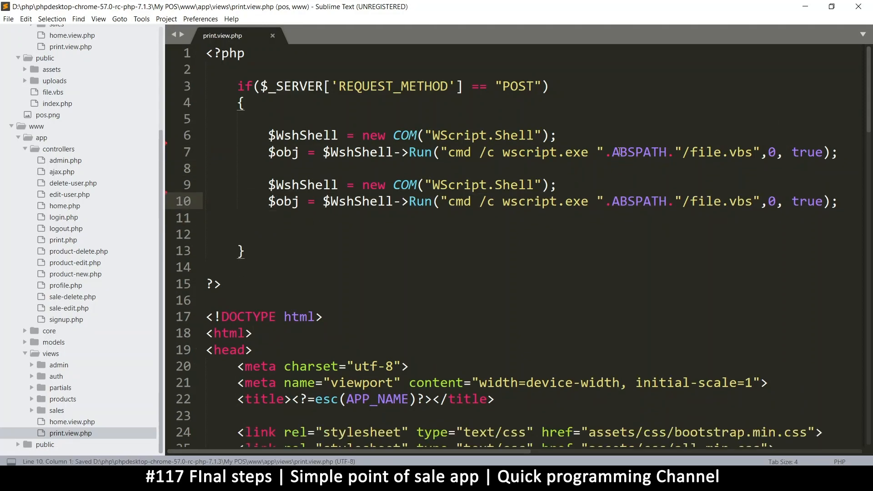
pyautogui.click(610, 202)
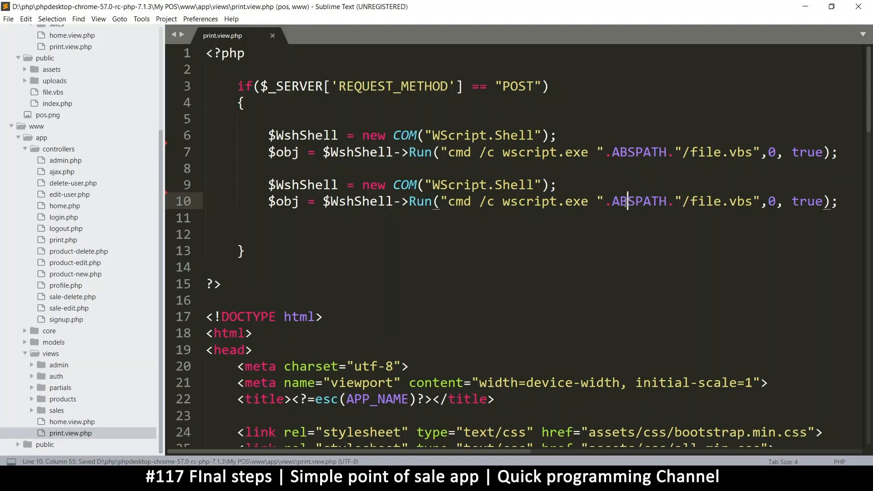
pyautogui.click(635, 152)
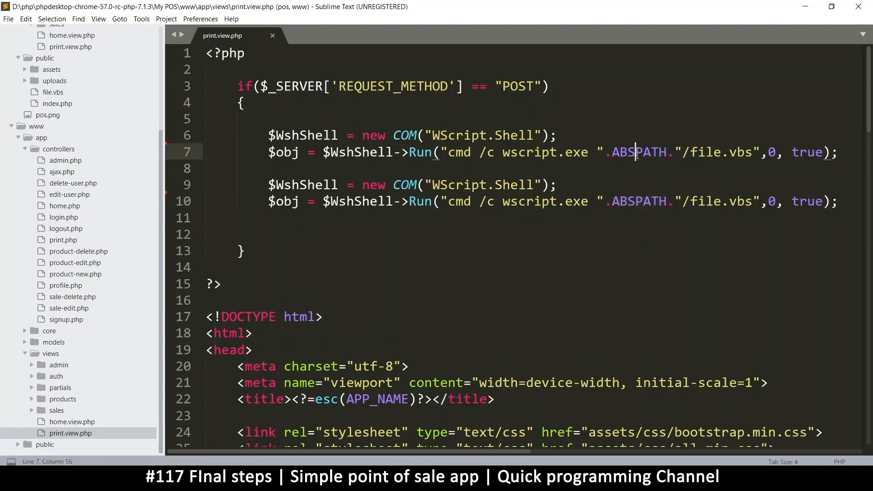
pyautogui.doubleClick(639, 151)
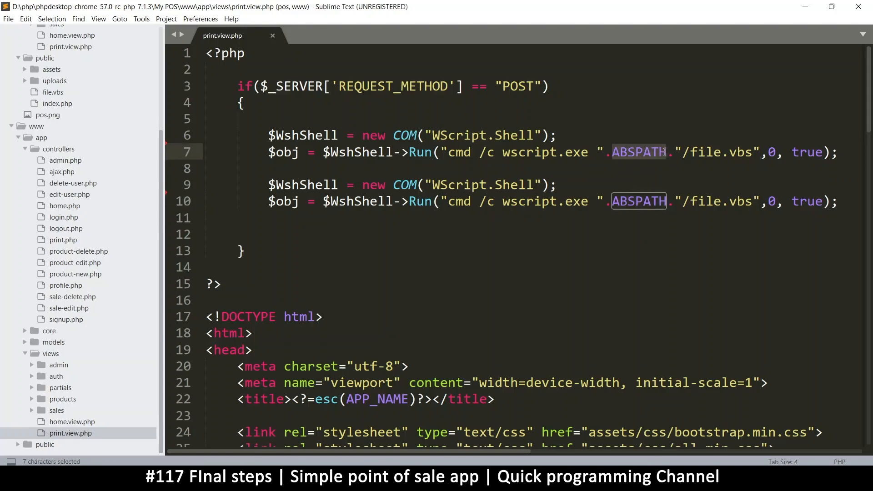
pyautogui.click(556, 135)
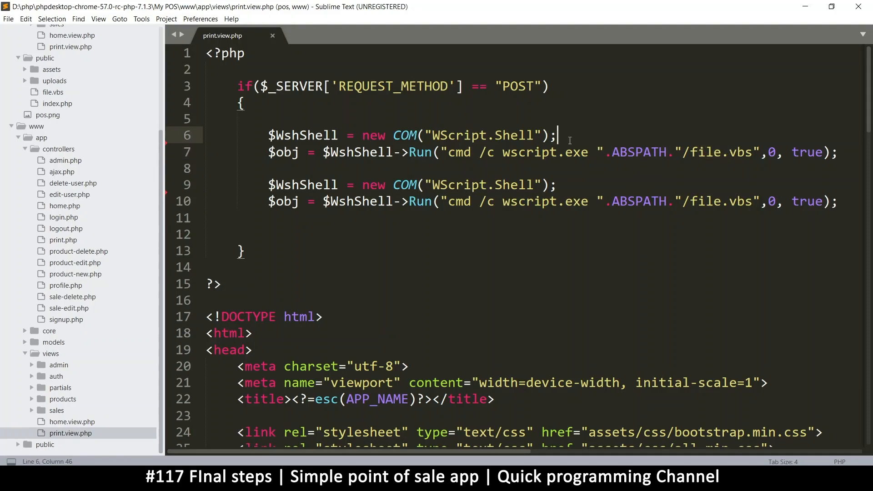
pyautogui.press('ctrl+s')
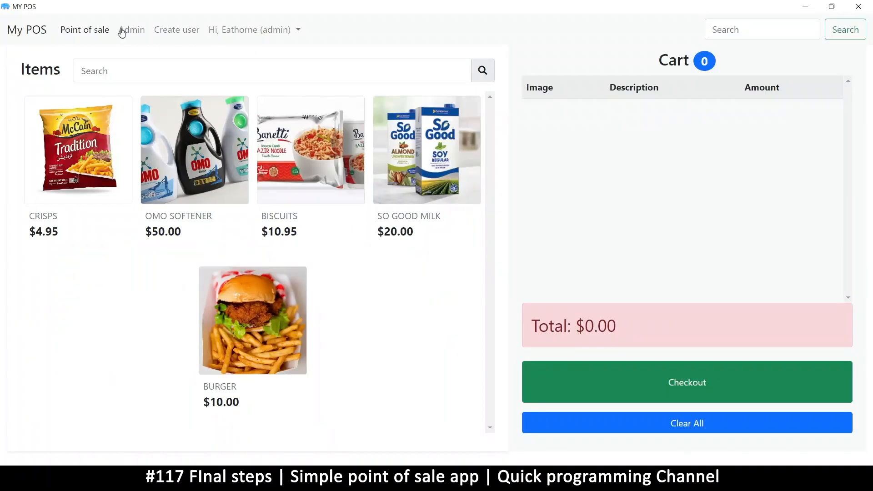
pyautogui.moveTo(333, 225)
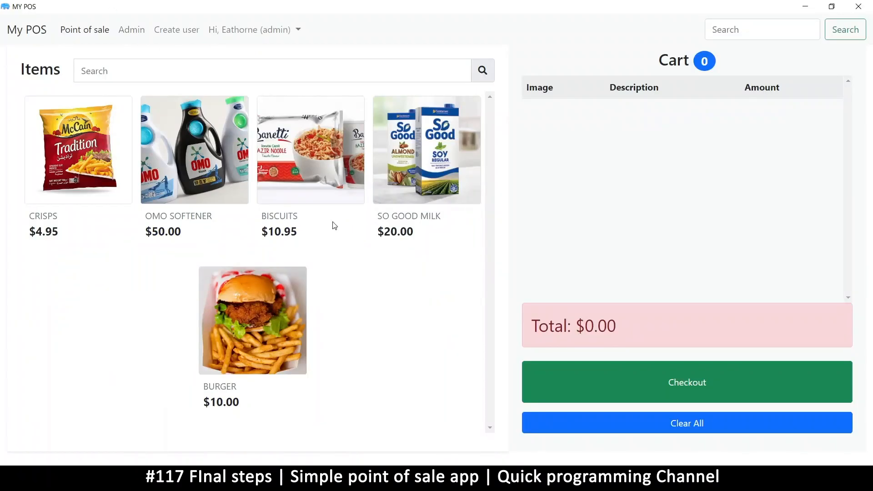
pyautogui.click(131, 30)
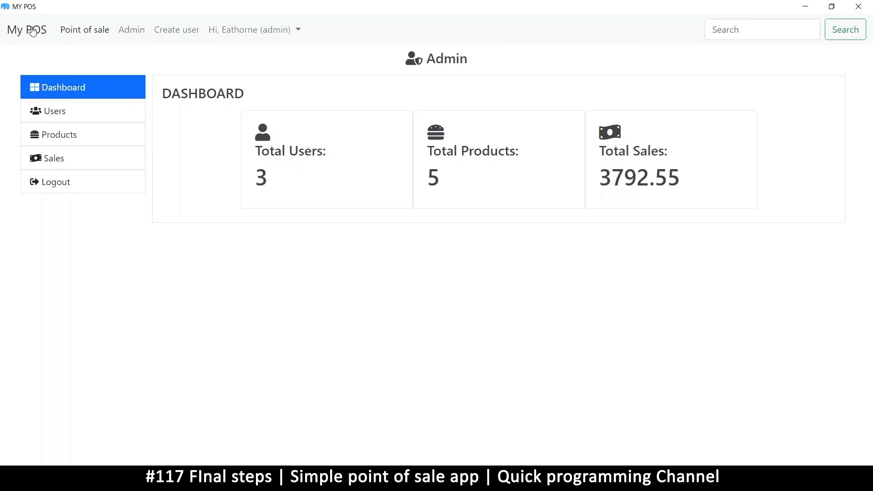
pyautogui.click(84, 30)
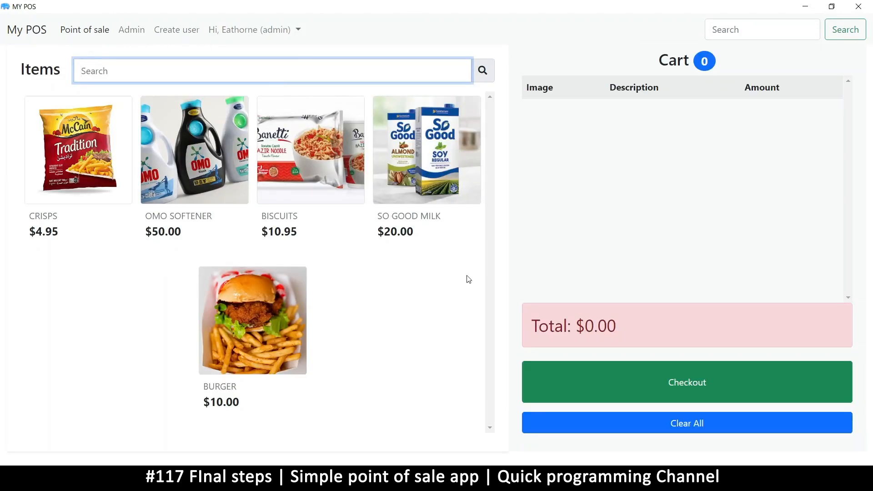
pyautogui.moveTo(500, 260)
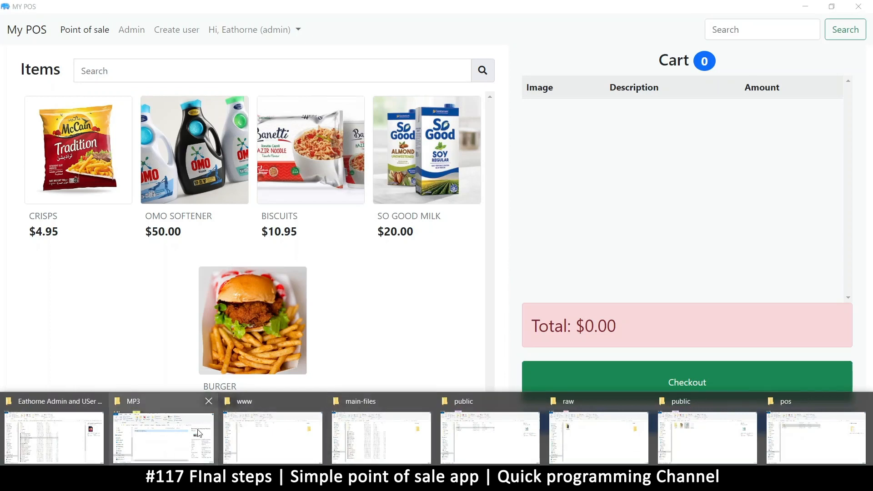
# Go from www up to php, then into phpdesktop-chrome-57.0-rc-php-7.1.3 and My POS.
pyautogui.click(272, 436)
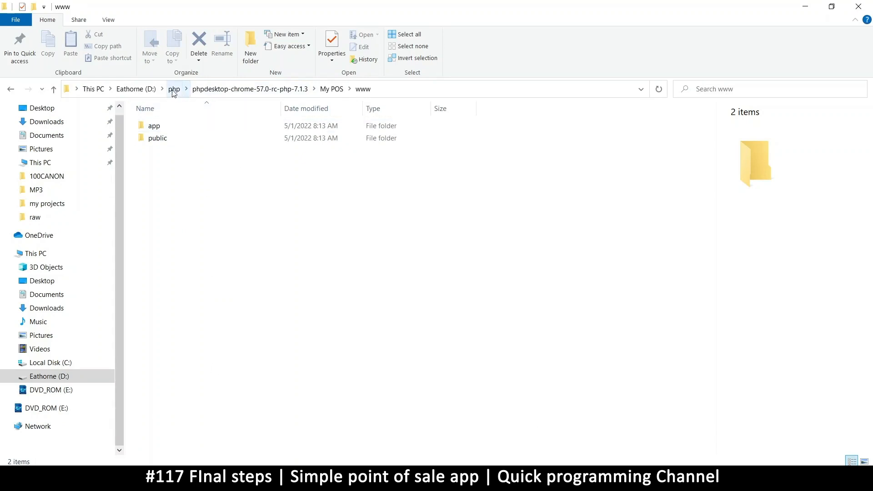
pyautogui.click(174, 89)
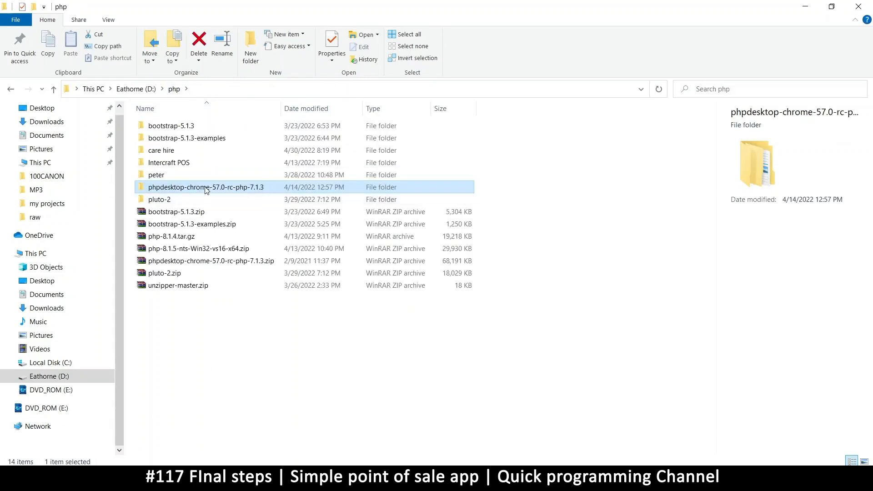
pyautogui.doubleClick(206, 186)
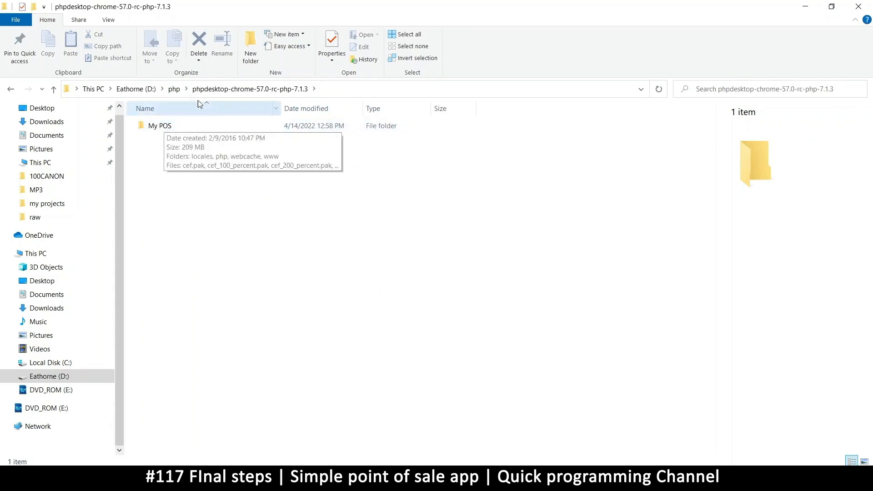
pyautogui.doubleClick(160, 126)
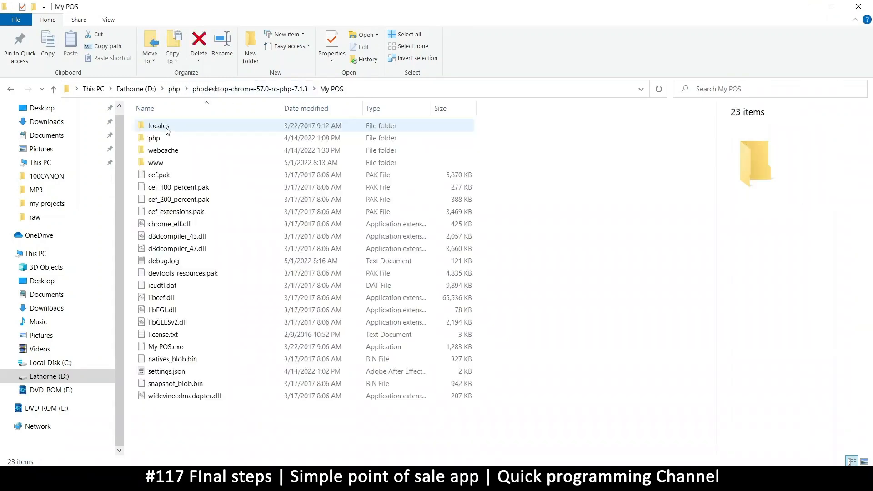
# View My POS.exe's context menu and select the application.
pyautogui.click(155, 138)
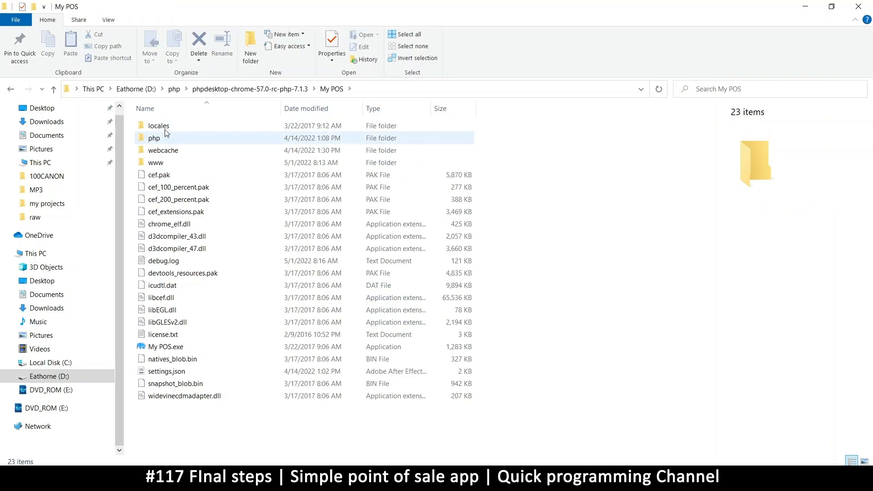
pyautogui.click(176, 383)
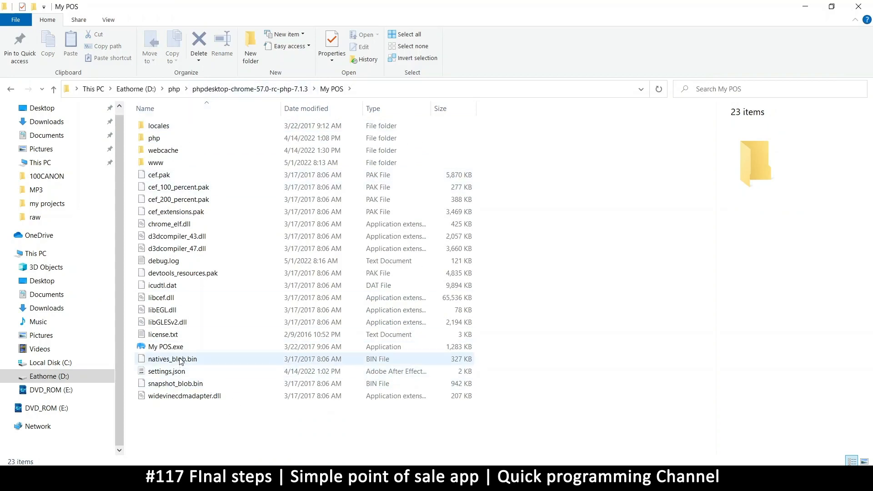
pyautogui.rightClick(166, 346)
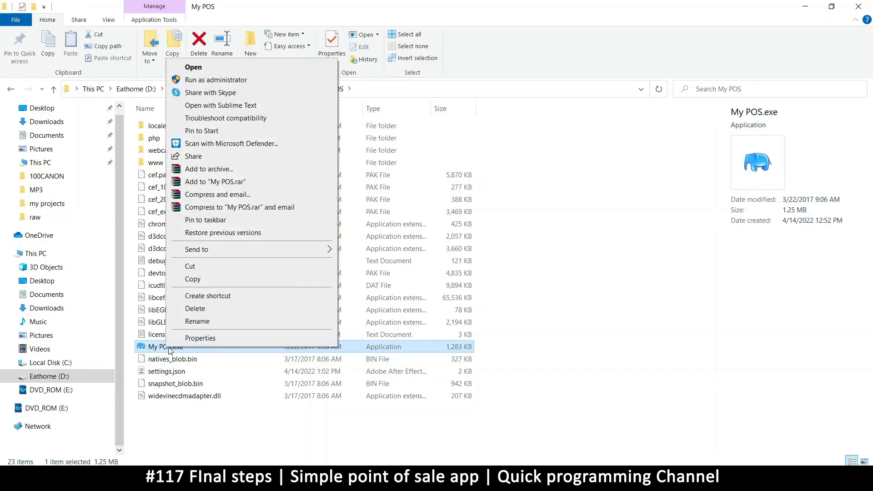
pyautogui.moveTo(195, 336)
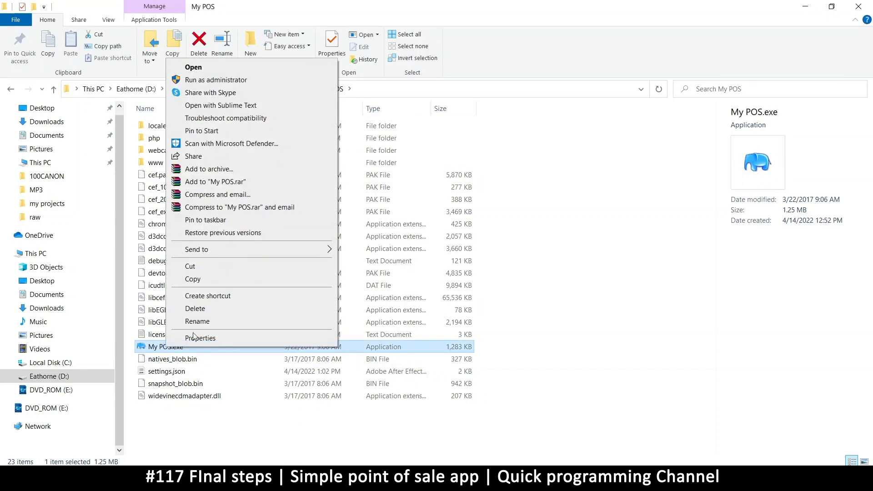
pyautogui.moveTo(208, 296)
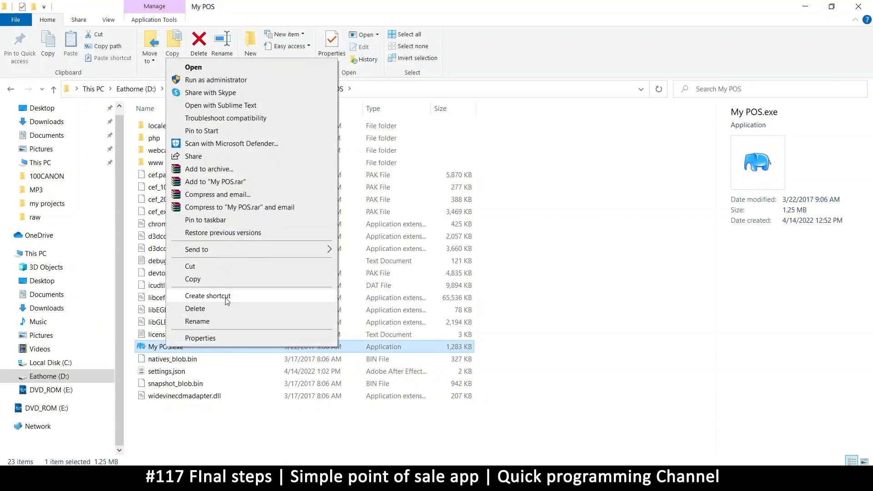
pyautogui.moveTo(452, 315)
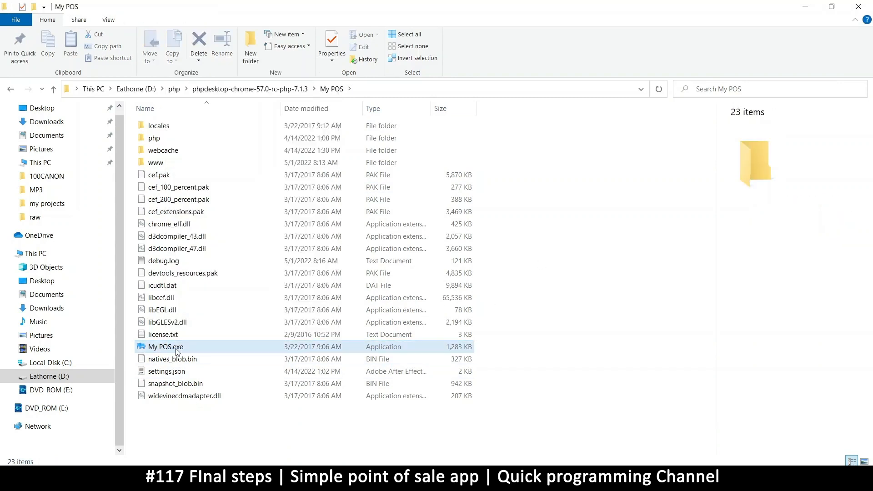
pyautogui.click(165, 346)
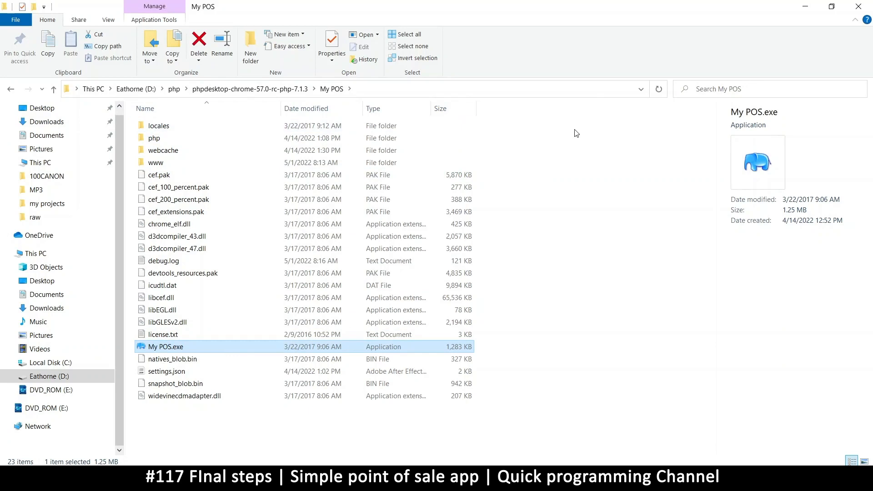
pyautogui.moveTo(690, 463)
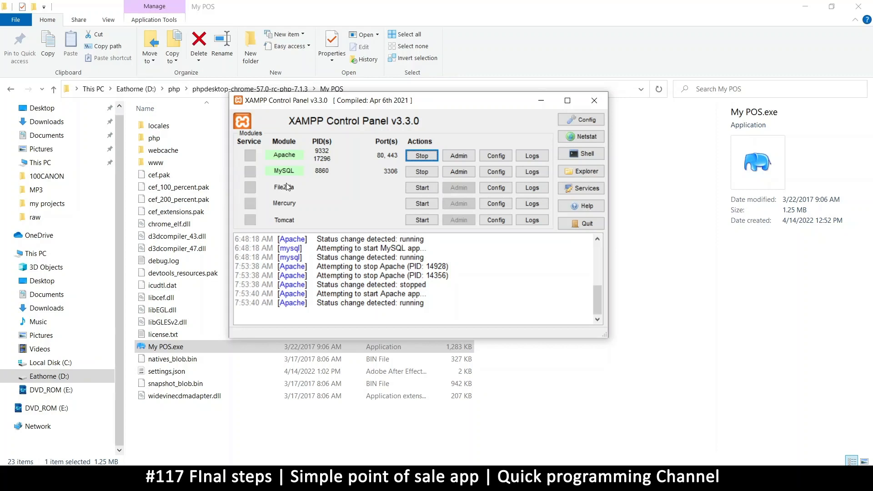
pyautogui.moveTo(273, 160)
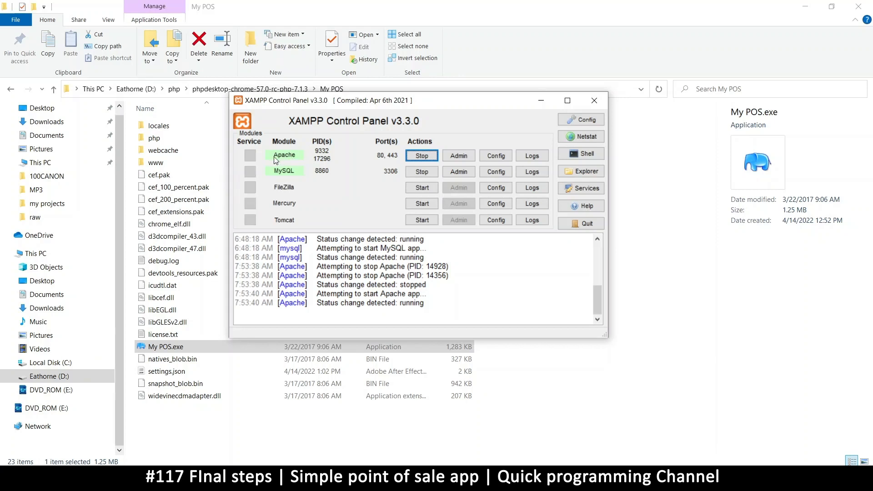
pyautogui.moveTo(281, 174)
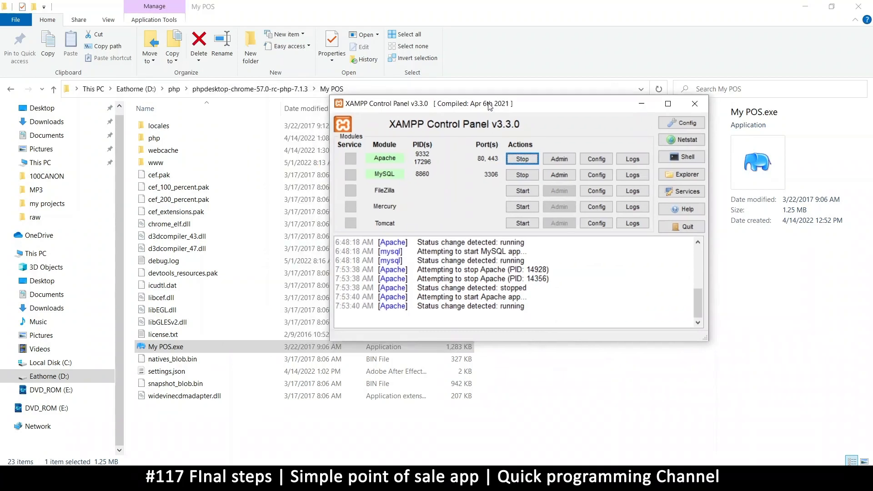
# Stop Apache in XAMPP, leaving MySQL running, and launch My POS.exe.
pyautogui.click(520, 158)
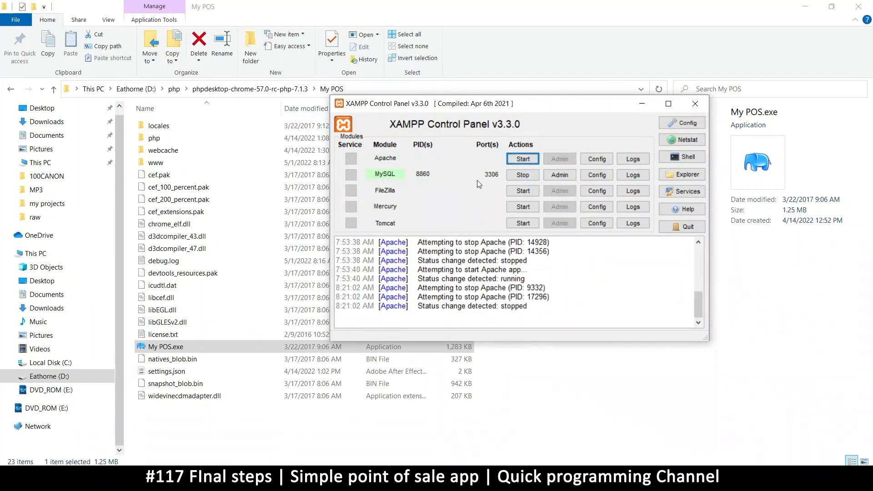
pyautogui.doubleClick(164, 346)
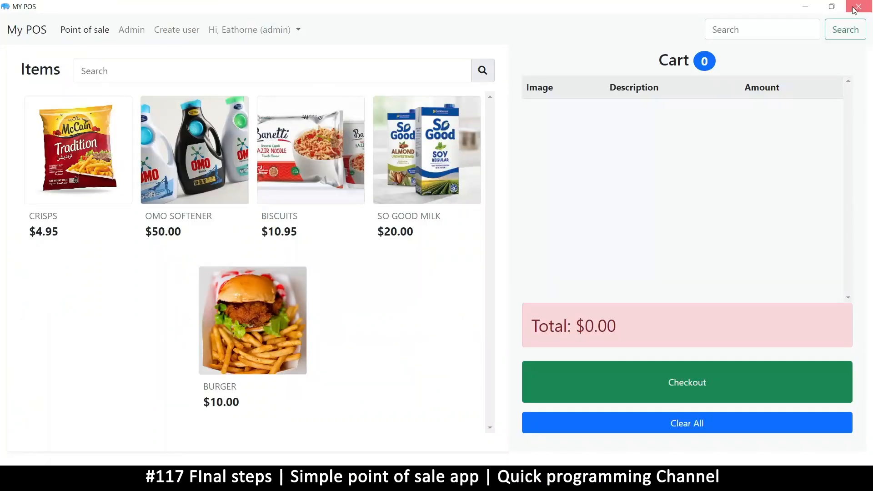
# Close and relaunch My POS.exe, then log in with the admin email and password.
pyautogui.click(865, 7)
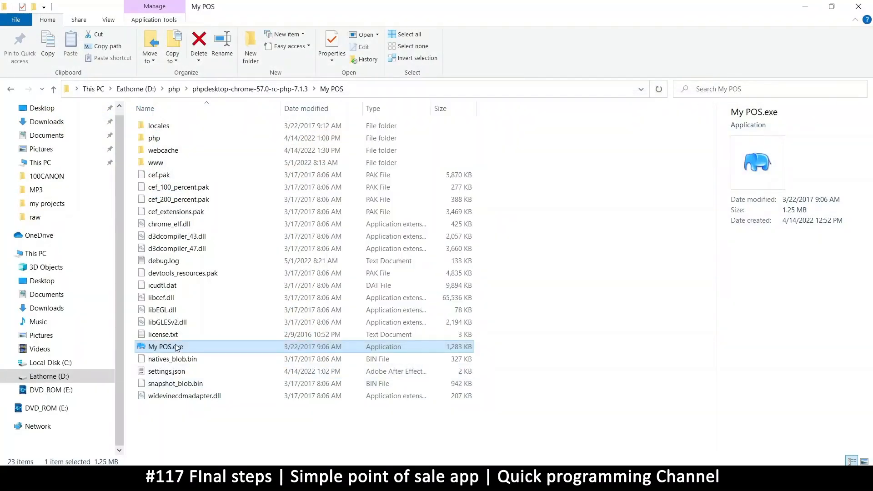
pyautogui.doubleClick(166, 347)
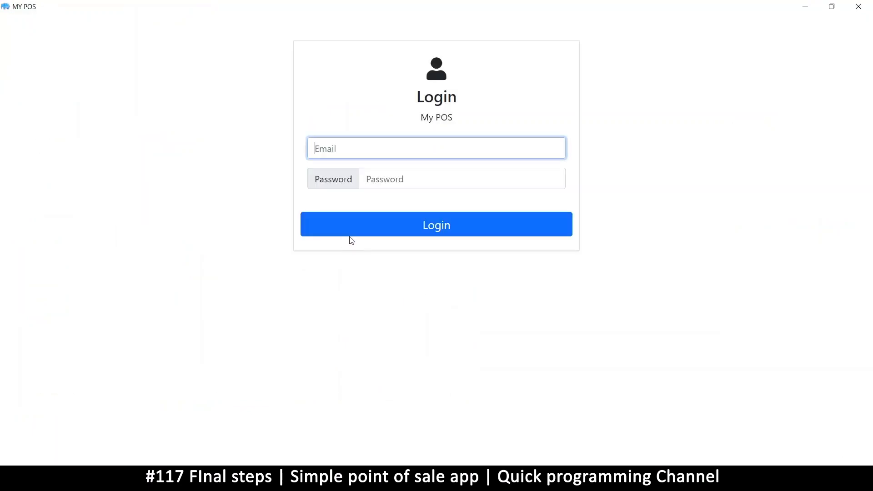
pyautogui.write('email@email.com')
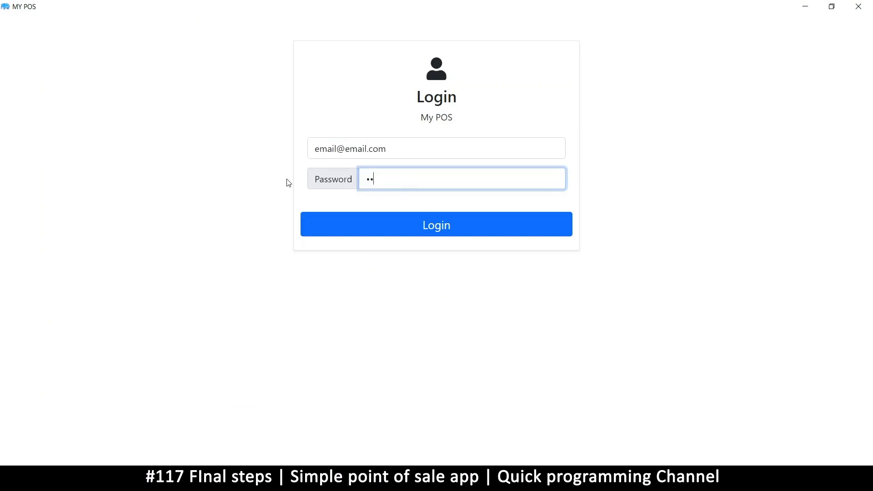
pyautogui.click(436, 224)
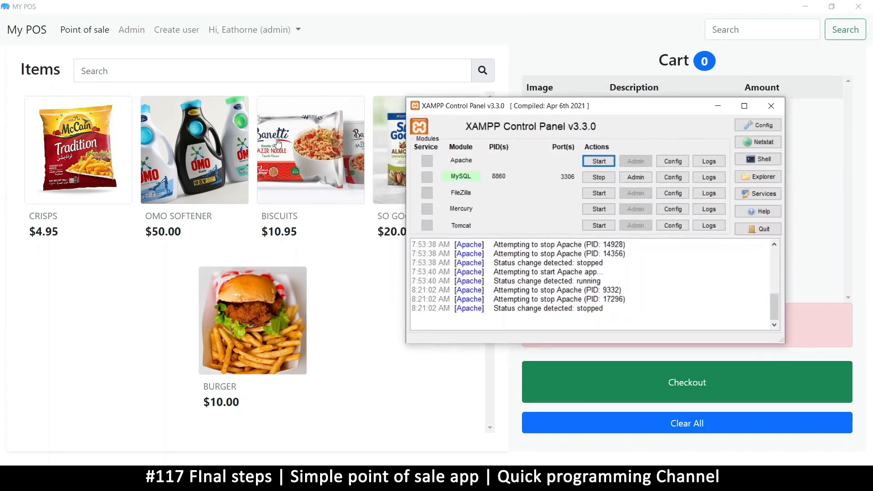
pyautogui.moveTo(35, 16)
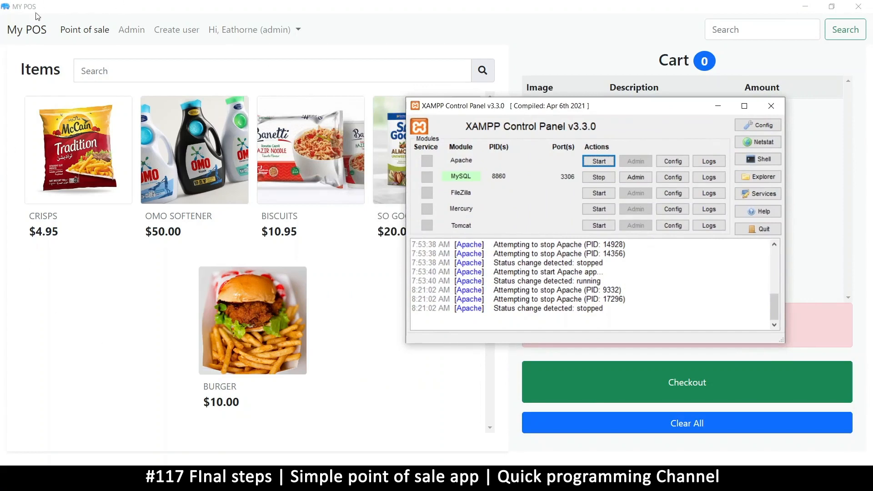
pyautogui.moveTo(319, 327)
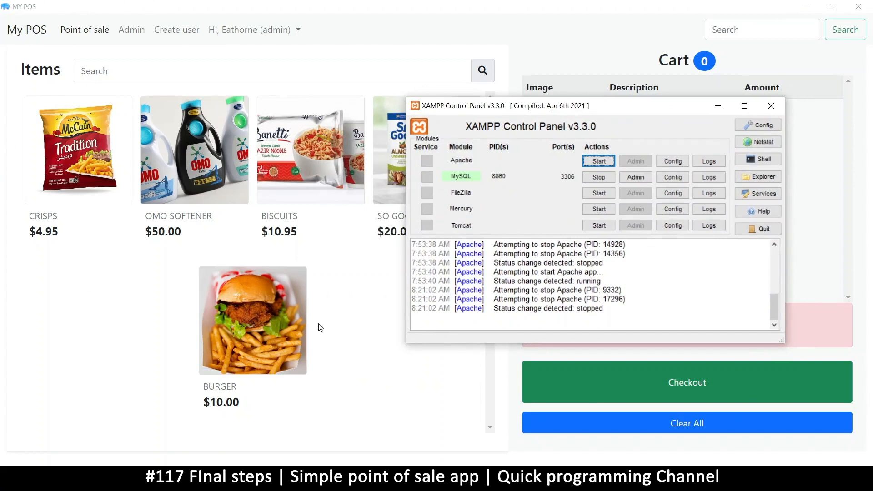
pyautogui.moveTo(577, 218)
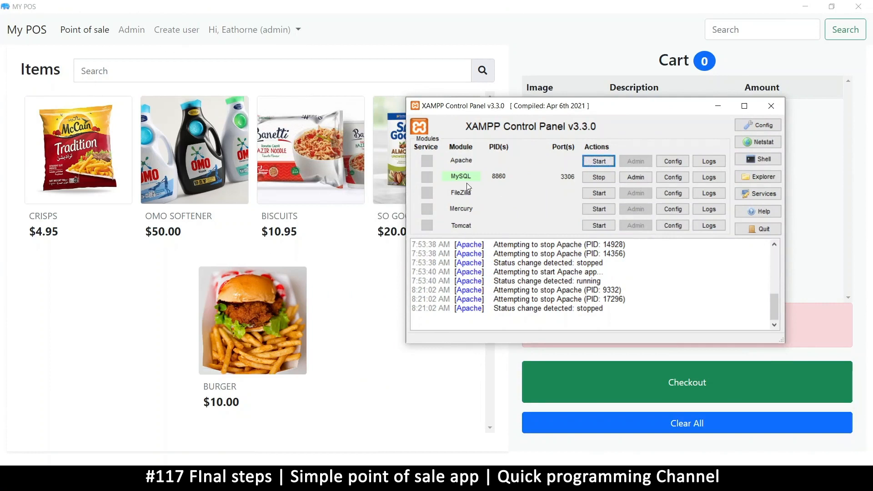
pyautogui.moveTo(585, 49)
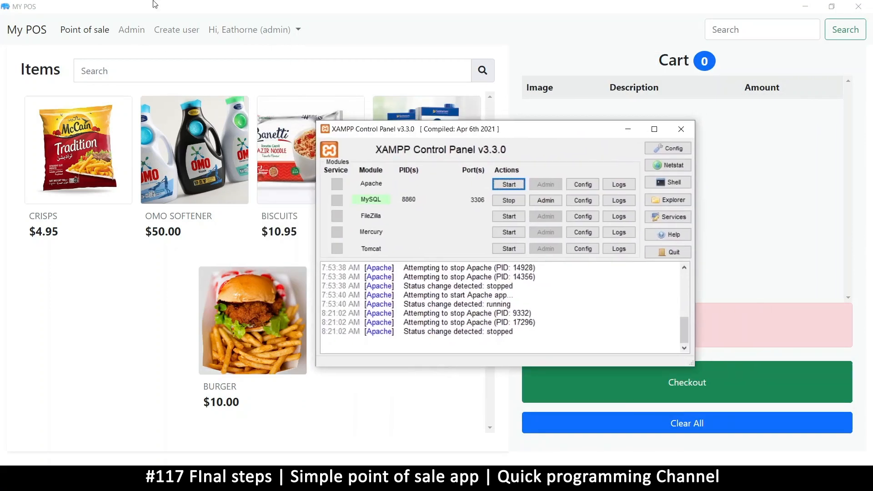
pyautogui.moveTo(424, 117)
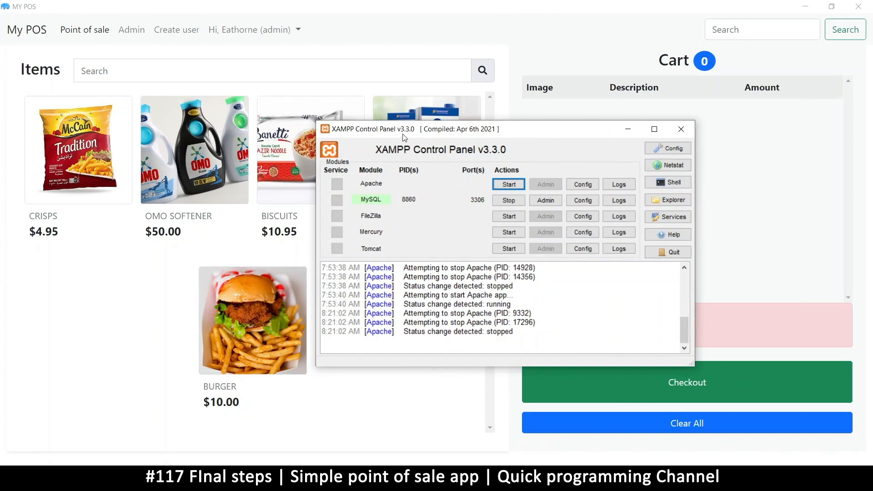
pyautogui.moveTo(472, 134)
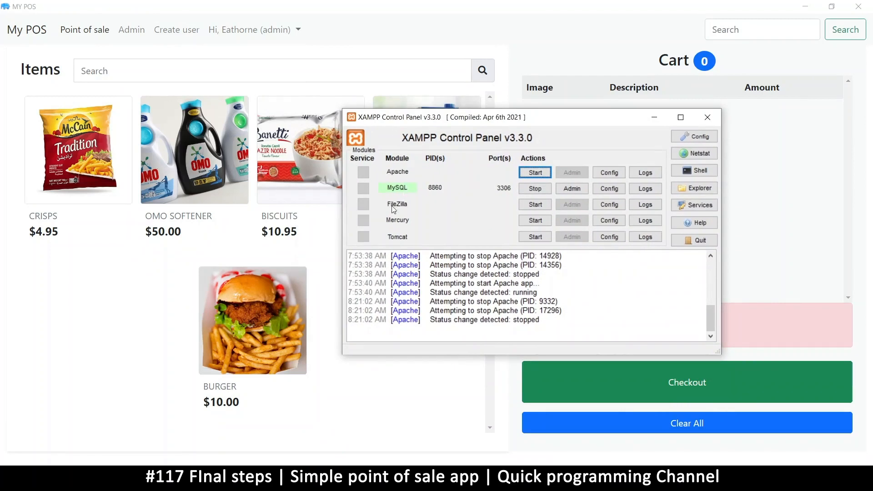
pyautogui.moveTo(396, 194)
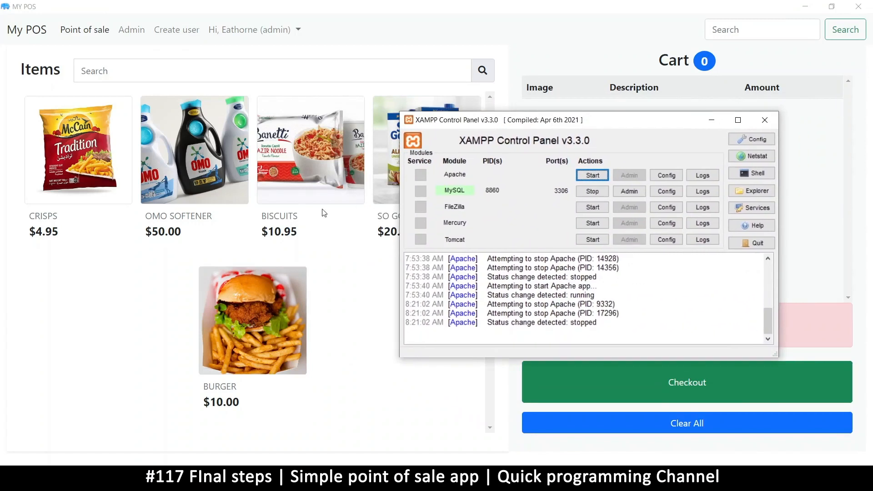
pyautogui.moveTo(338, 287)
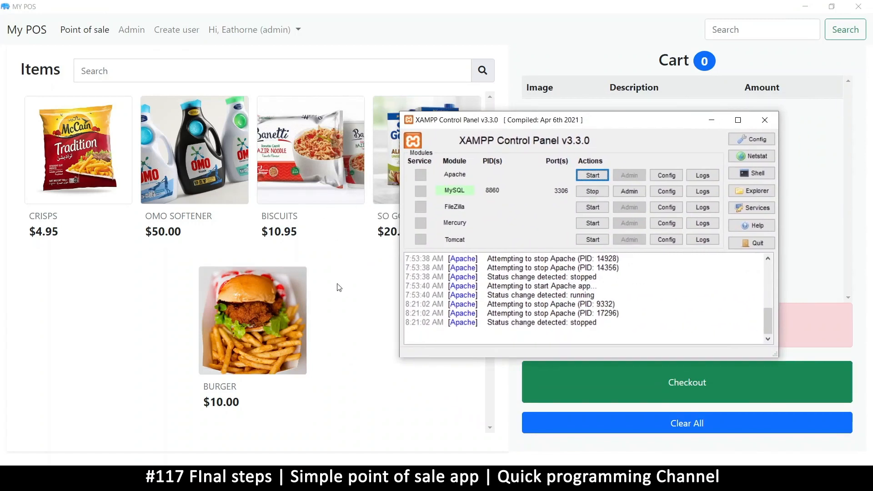
pyautogui.moveTo(352, 290)
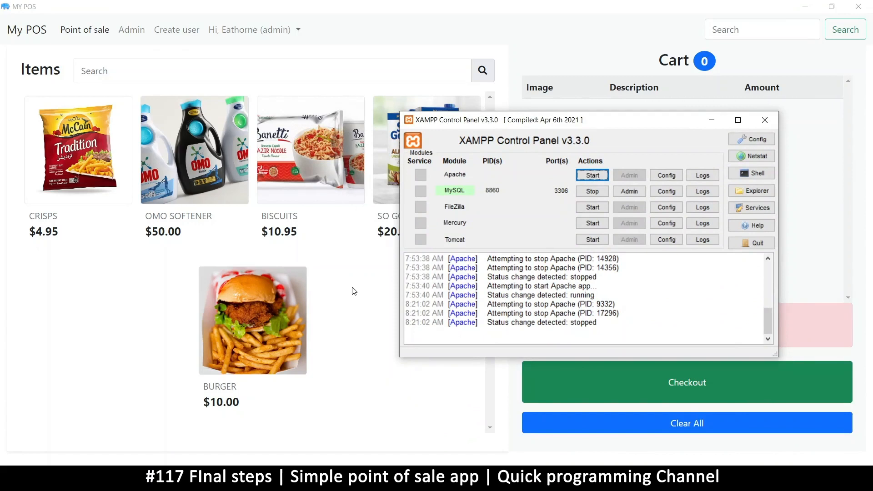
pyautogui.moveTo(313, 60)
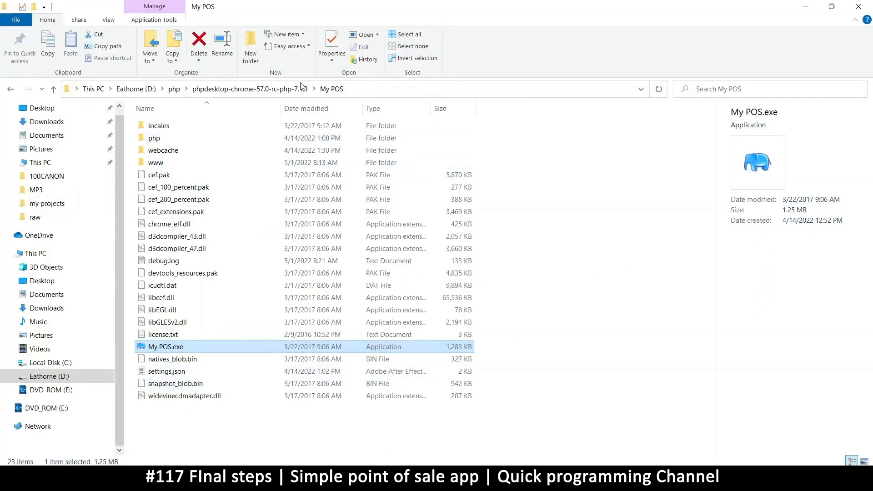
# Browse from phpdesktop-chrome-57.0-rc-php-7.1.3 into the My POS folder, then bring My POS forward.
pyautogui.click(250, 89)
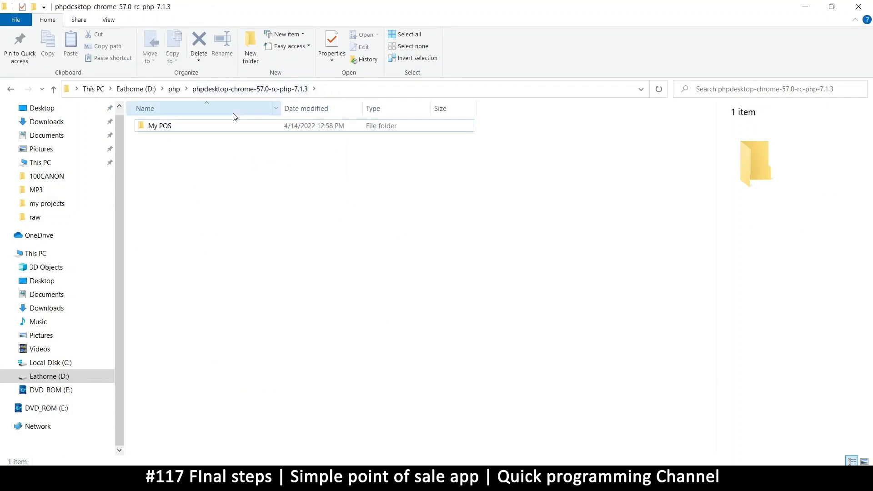
pyautogui.doubleClick(160, 126)
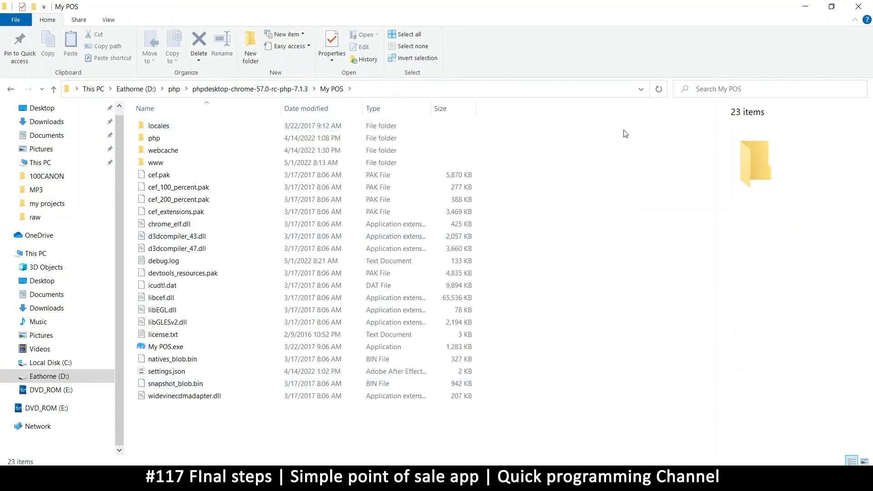
pyautogui.moveTo(511, 347)
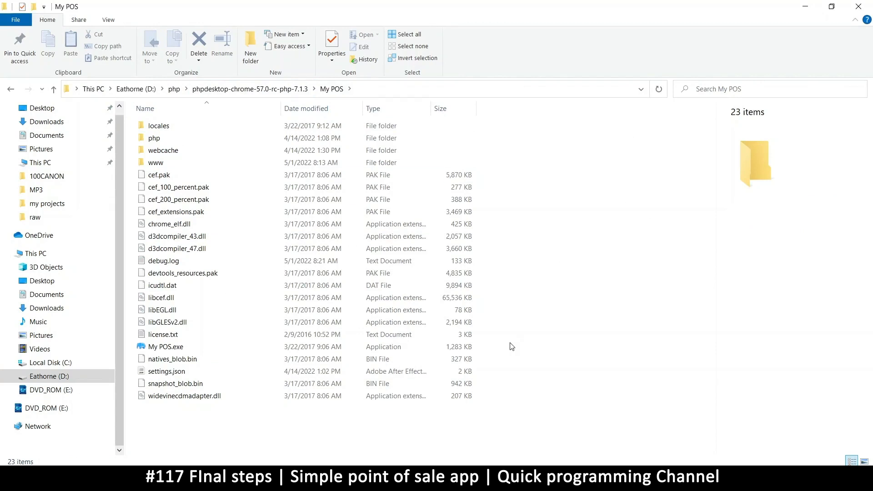
pyautogui.click(178, 186)
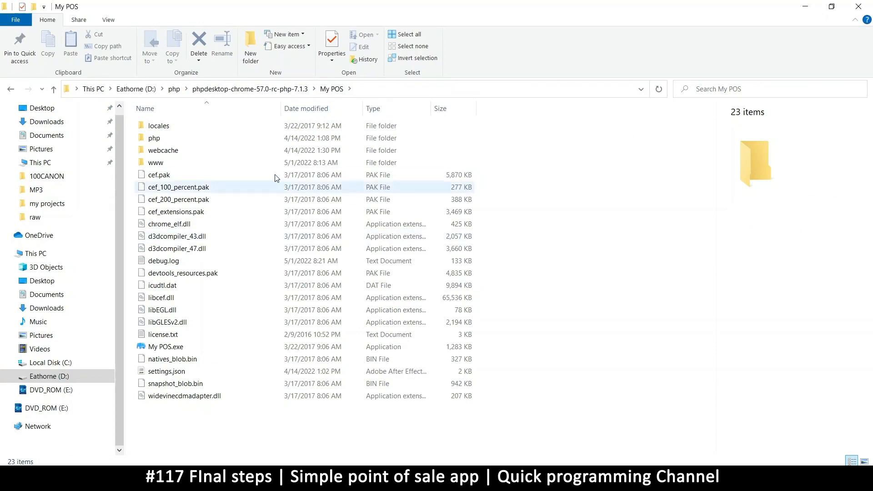
pyautogui.click(158, 175)
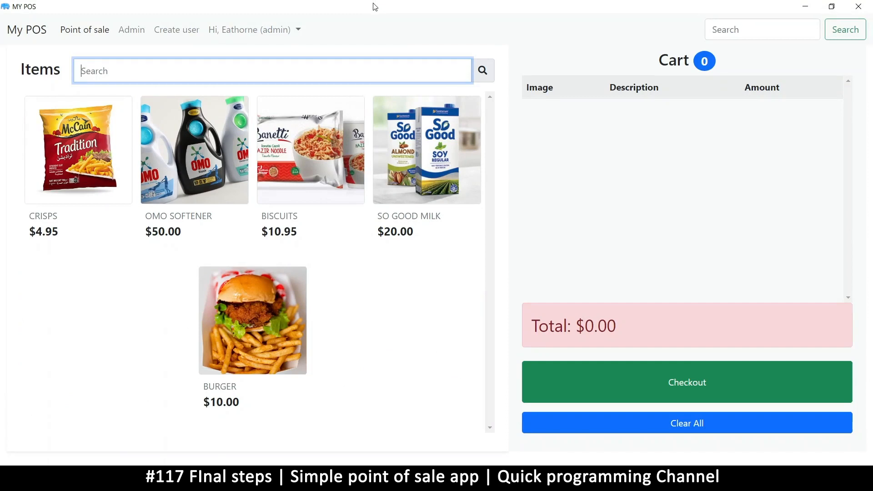
# Move the XAMPP Control Panel around over the My POS window, showing only MySQL running.
pyautogui.click(139, 107)
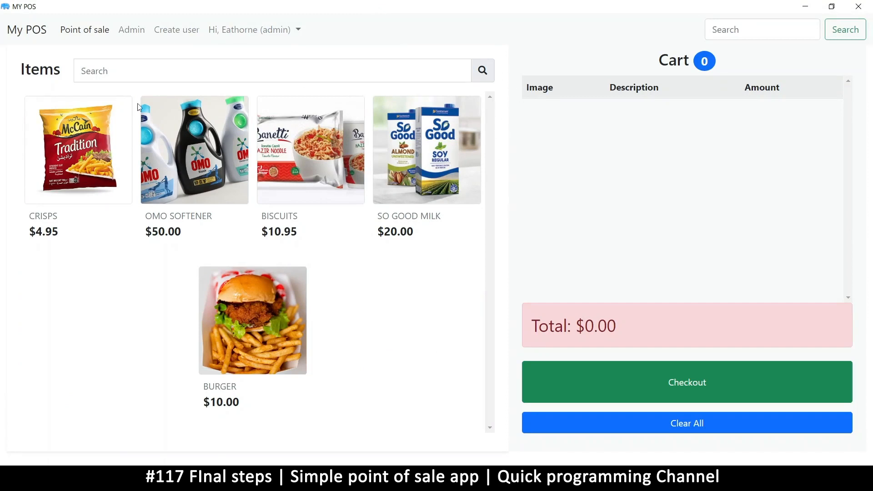
pyautogui.moveTo(258, 8)
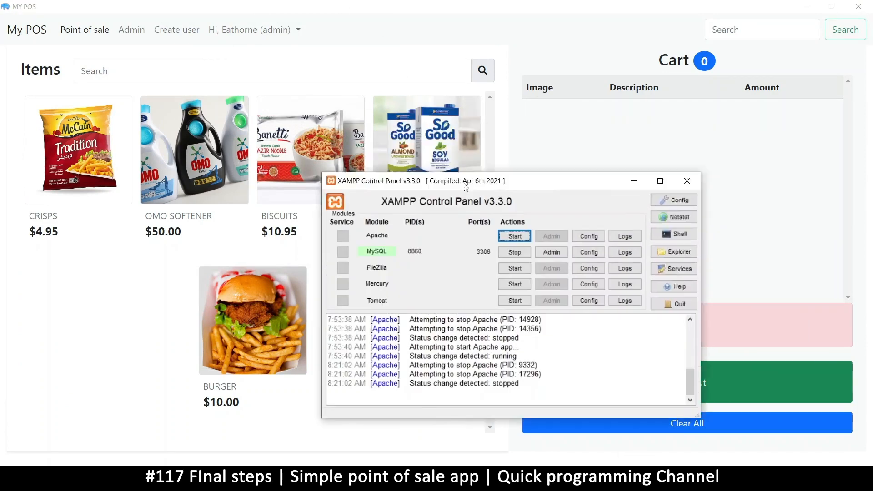
pyautogui.moveTo(464, 180); pyautogui.dragTo(531, 151)
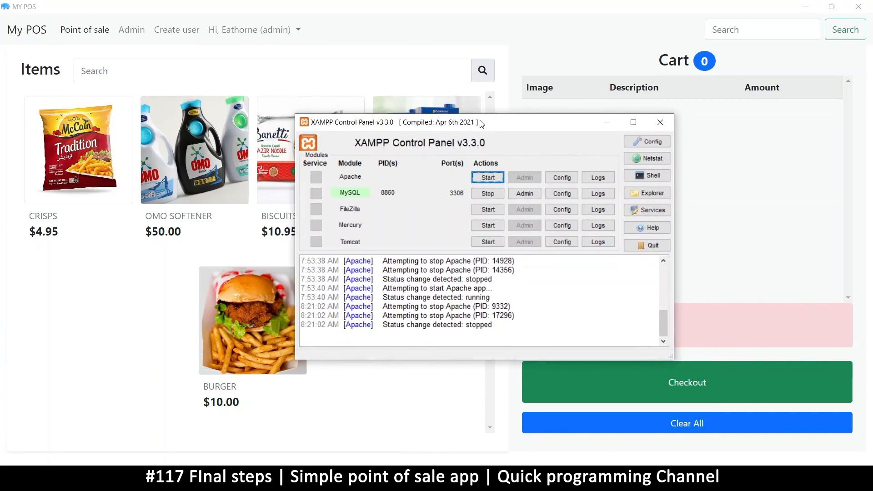
pyautogui.moveTo(389, 121); pyautogui.dragTo(484, 151)
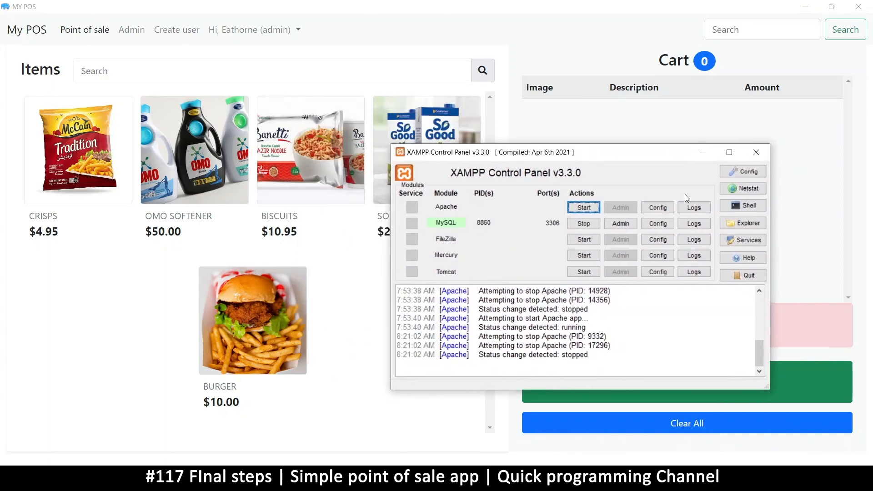
pyautogui.moveTo(743, 188)
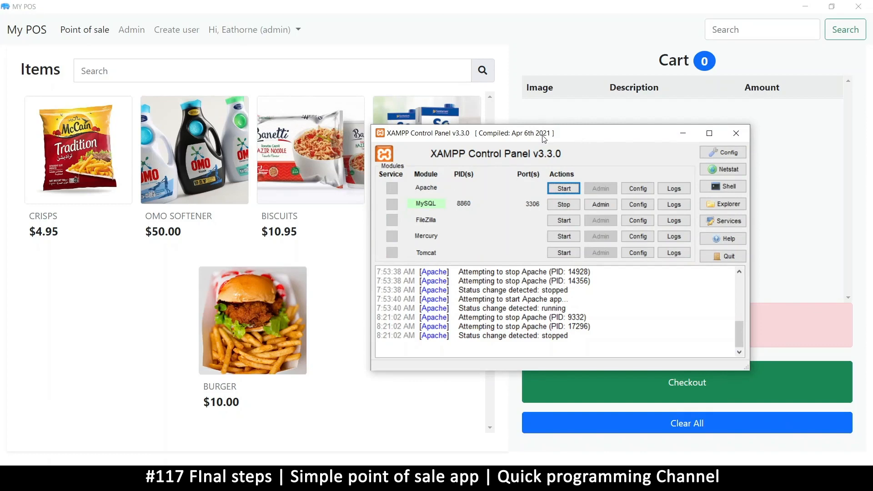
pyautogui.moveTo(543, 132); pyautogui.dragTo(466, 210)
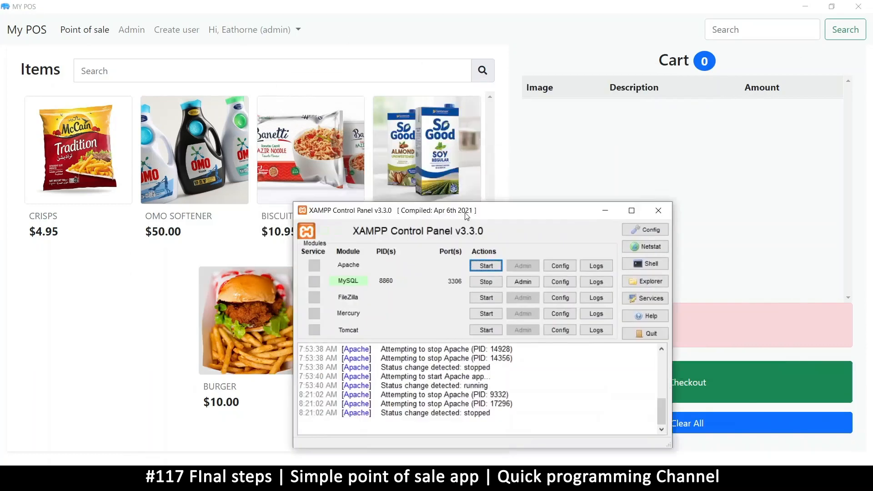
pyautogui.moveTo(446, 211); pyautogui.dragTo(451, 166)
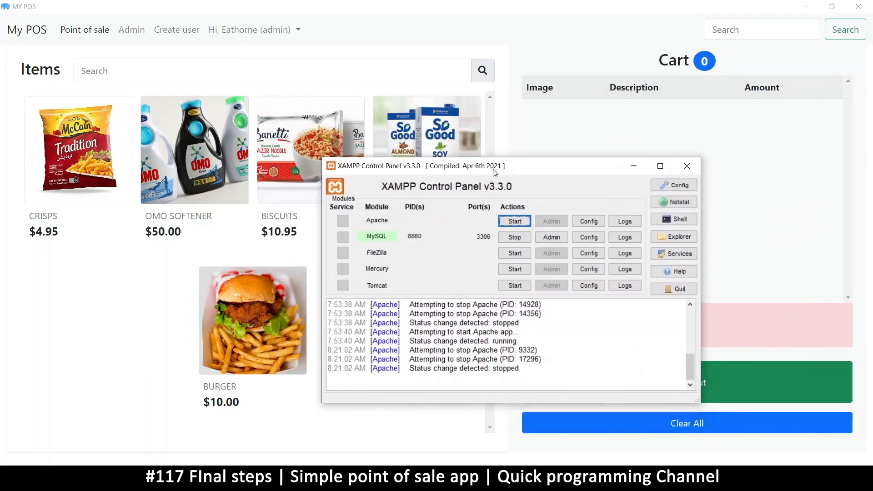